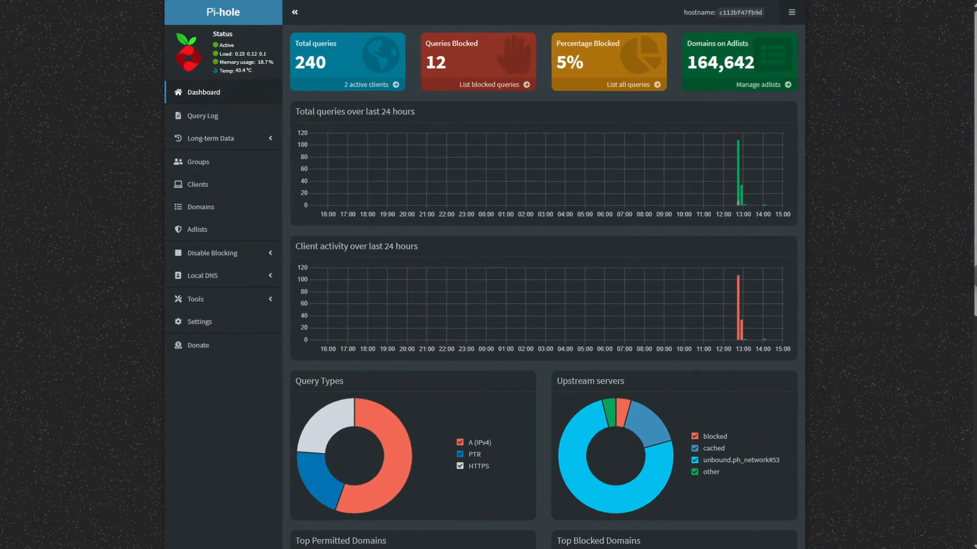
# Read through the Cloudflare DNS over TLS and HTTPS explainer article.
pyautogui.click(200, 322)
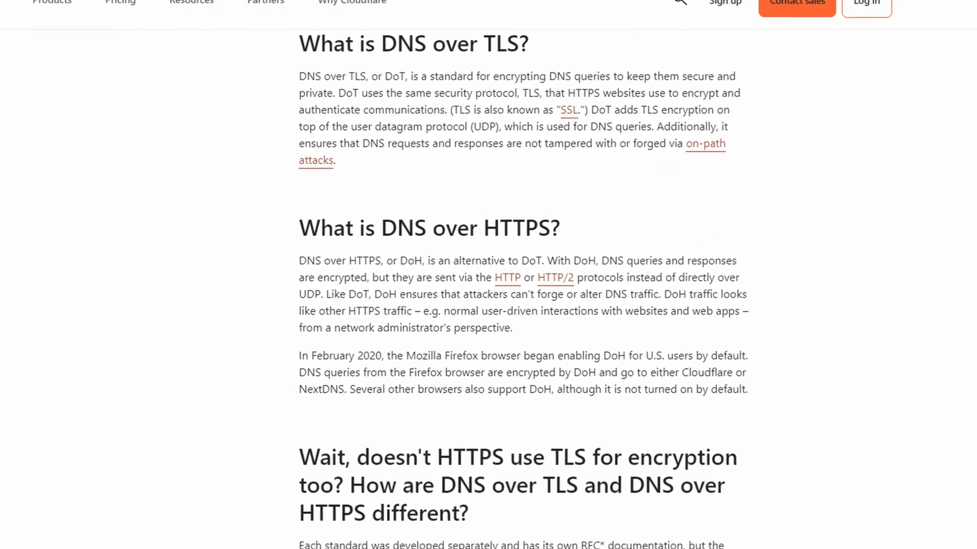
pyautogui.scroll(-3)
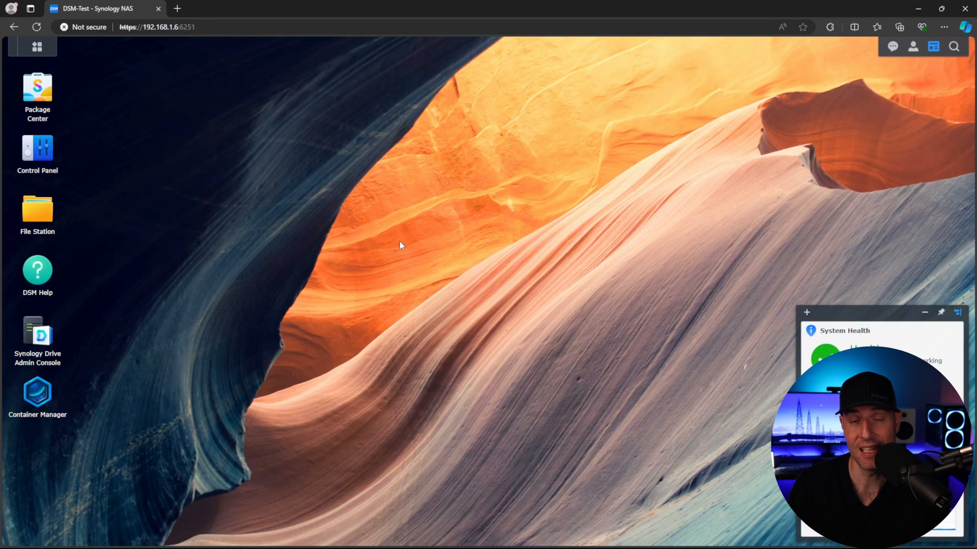
# Start a new Container Manager project and browse the docker shared folder for its path.
pyautogui.doubleClick(36, 392)
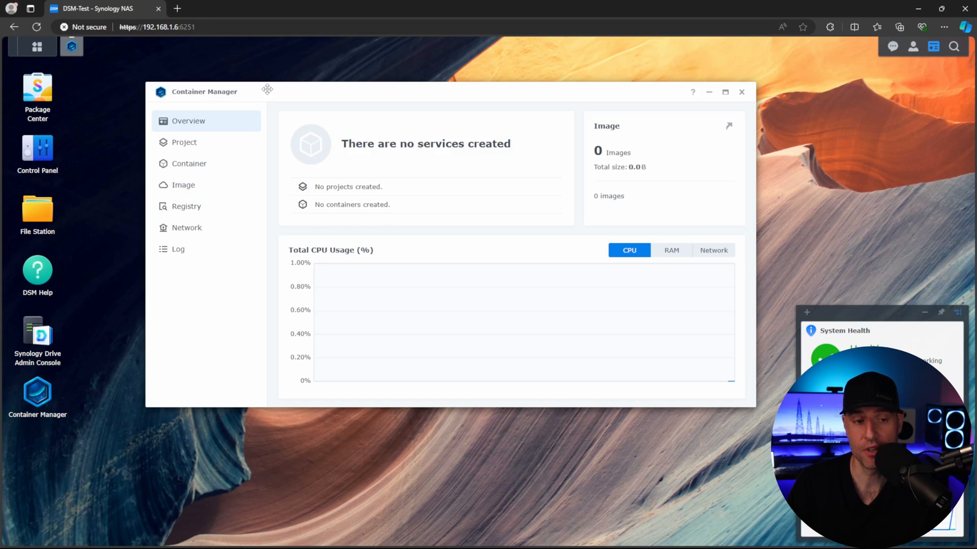
pyautogui.moveTo(212, 143)
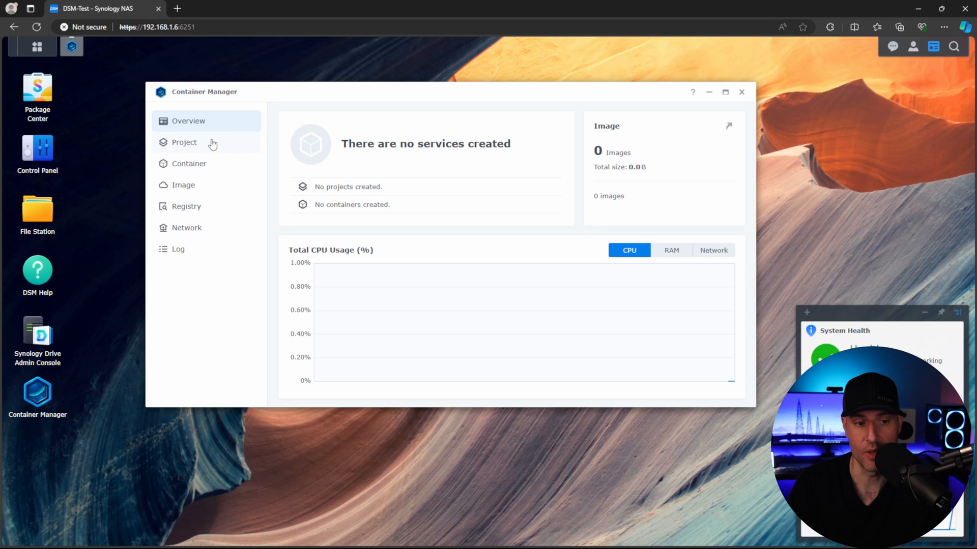
pyautogui.click(185, 143)
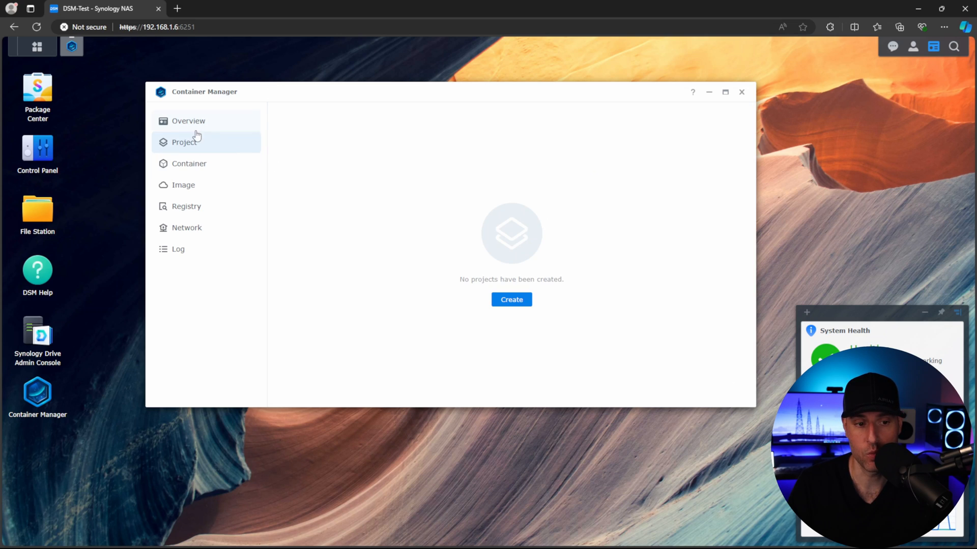
pyautogui.click(510, 299)
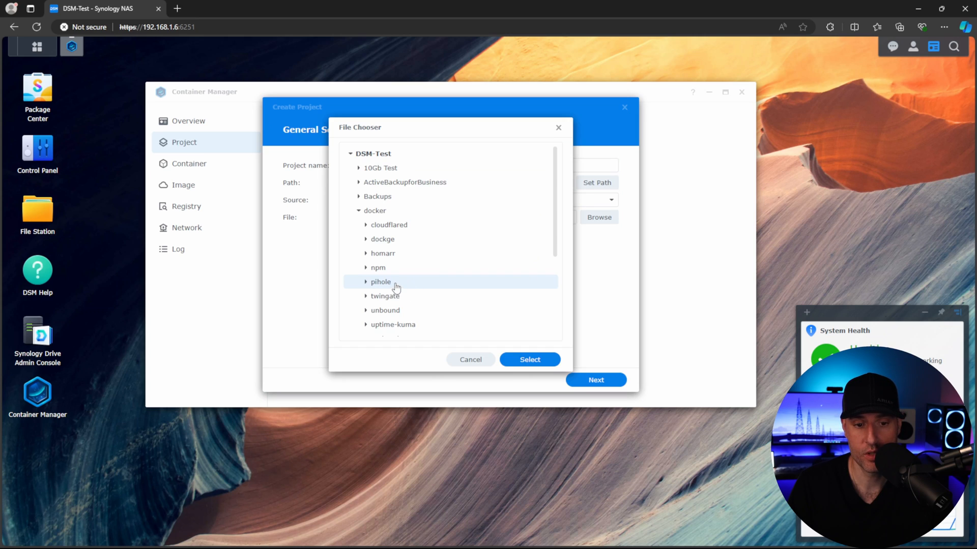
pyautogui.click(529, 359)
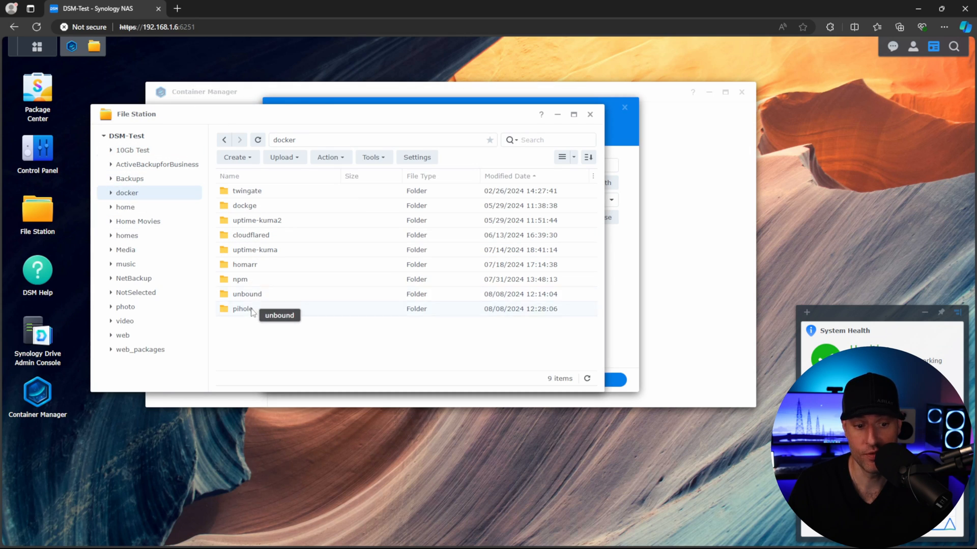
# Expand the docker folder and open its empty unbound subfolder.
pyautogui.click(242, 308)
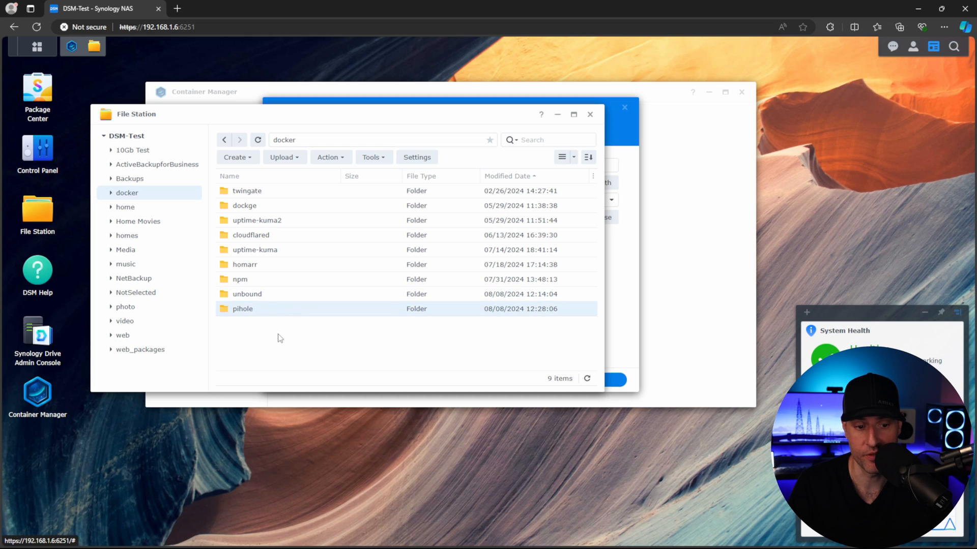
pyautogui.doubleClick(242, 309)
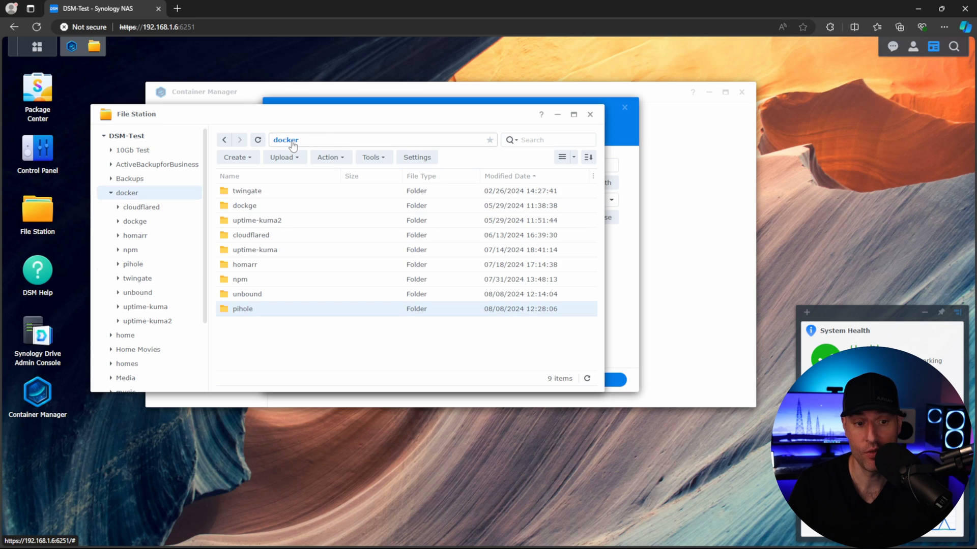
pyautogui.doubleClick(246, 293)
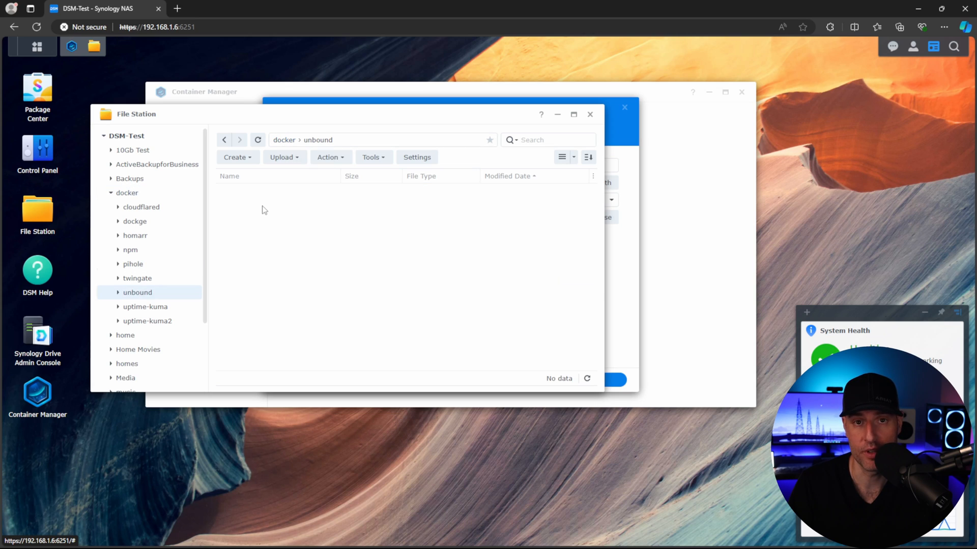
pyautogui.moveTo(265, 207)
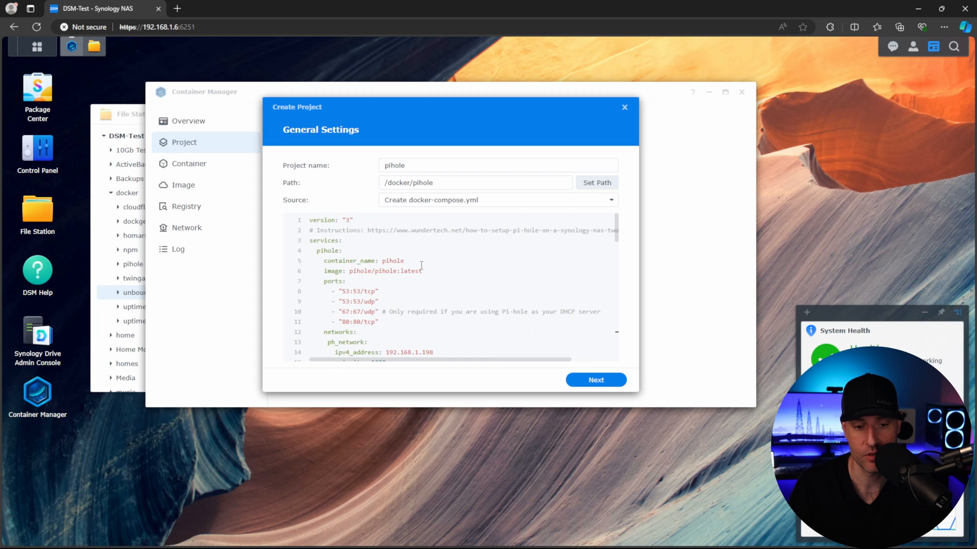
# Review the pasted Pi-hole compose file and highlight its ph_network address.
pyautogui.scroll(-3)
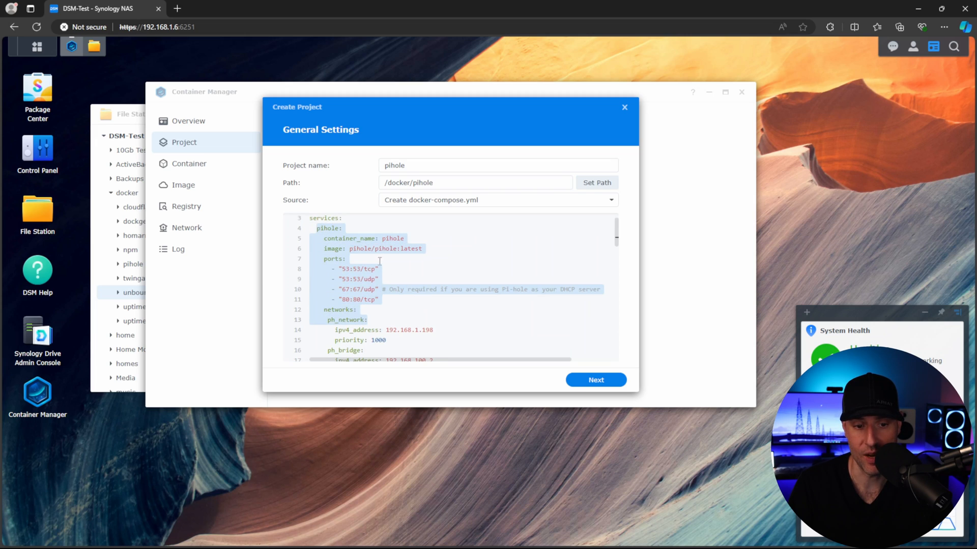
pyautogui.scroll(-3)
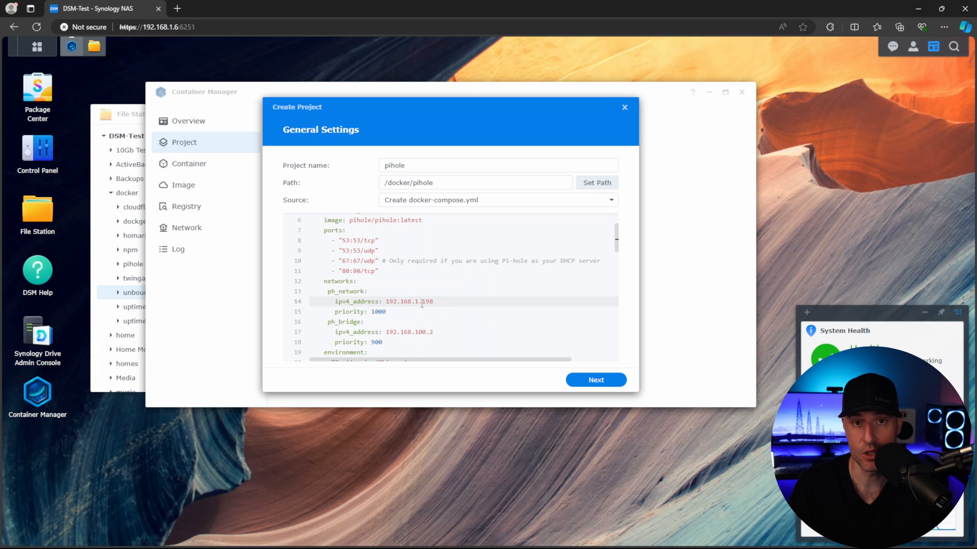
pyautogui.doubleClick(404, 301)
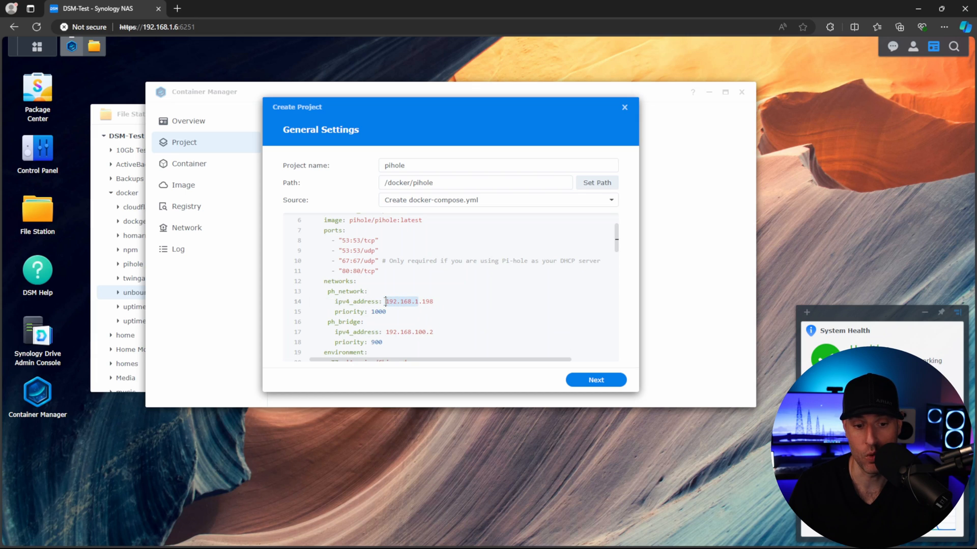
pyautogui.click(431, 332)
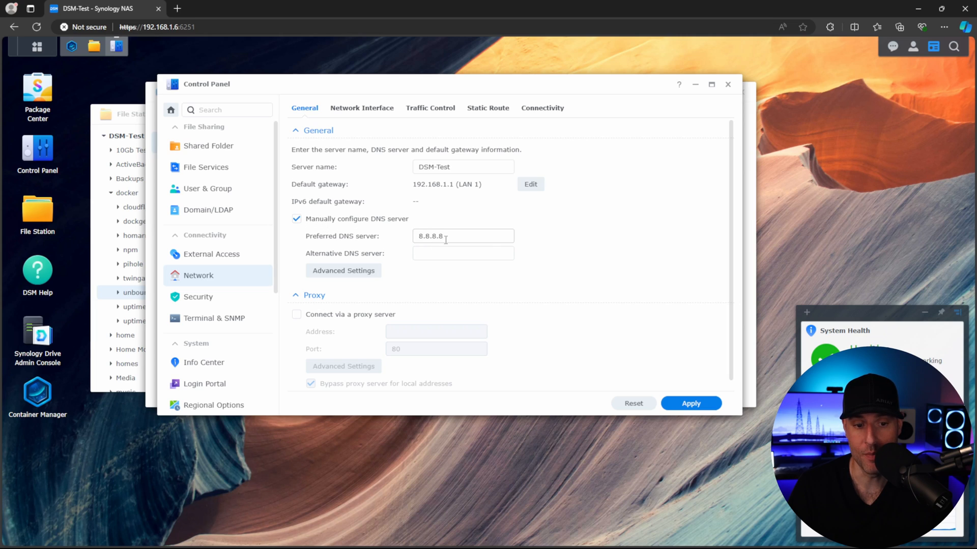
# Enter 192.168.100.2 as preferred DNS server, then close the settings without saving.
pyautogui.write('192.168.100.2')
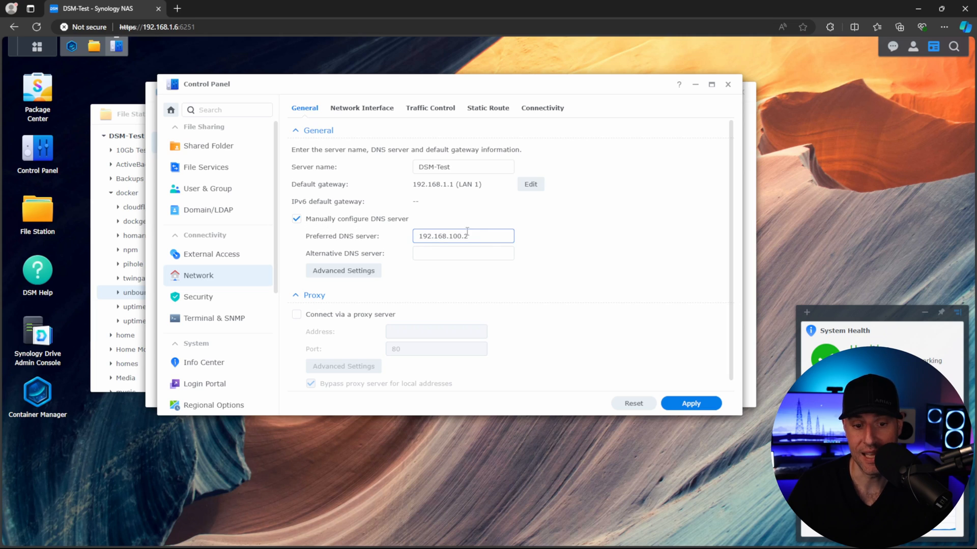
pyautogui.click(463, 253)
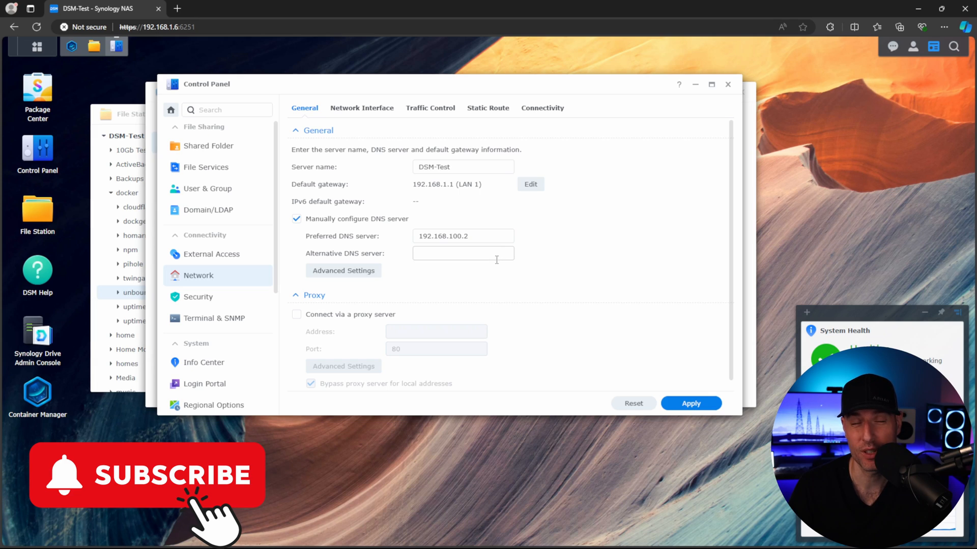
pyautogui.moveTo(567, 327)
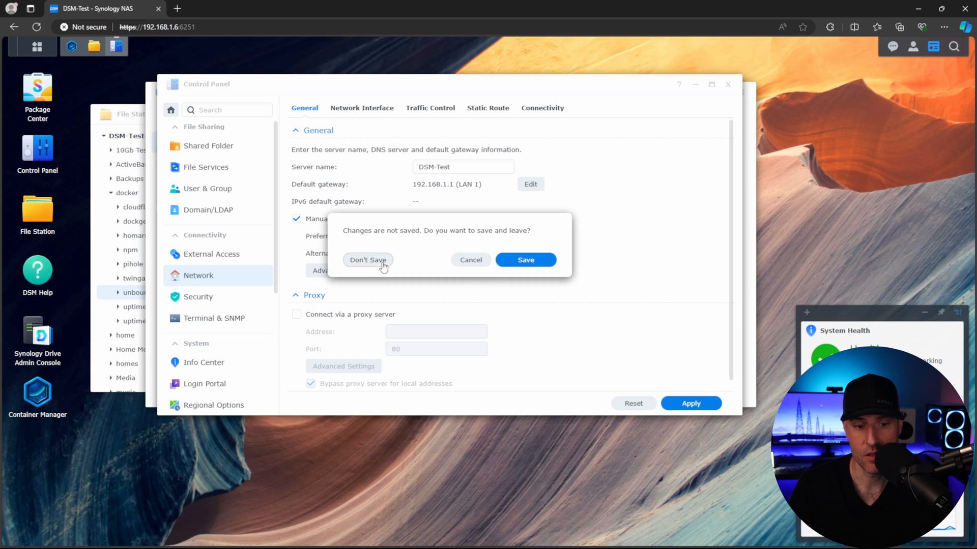
pyautogui.click(368, 259)
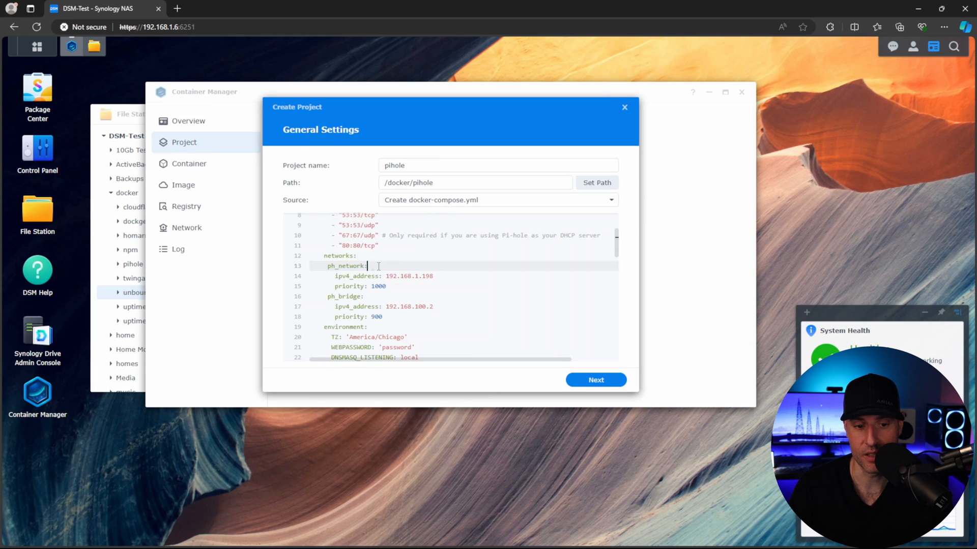
pyautogui.scroll(-3)
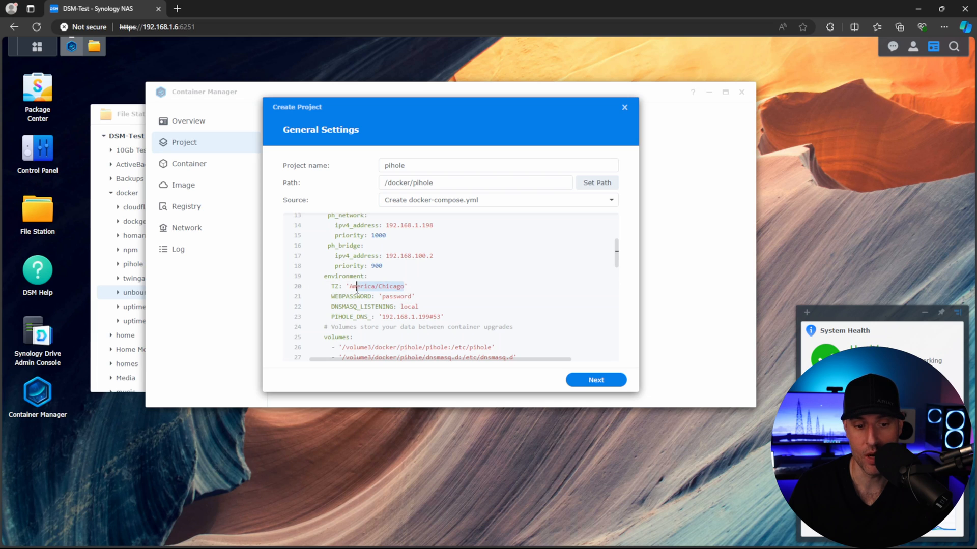
pyautogui.doubleClick(396, 296)
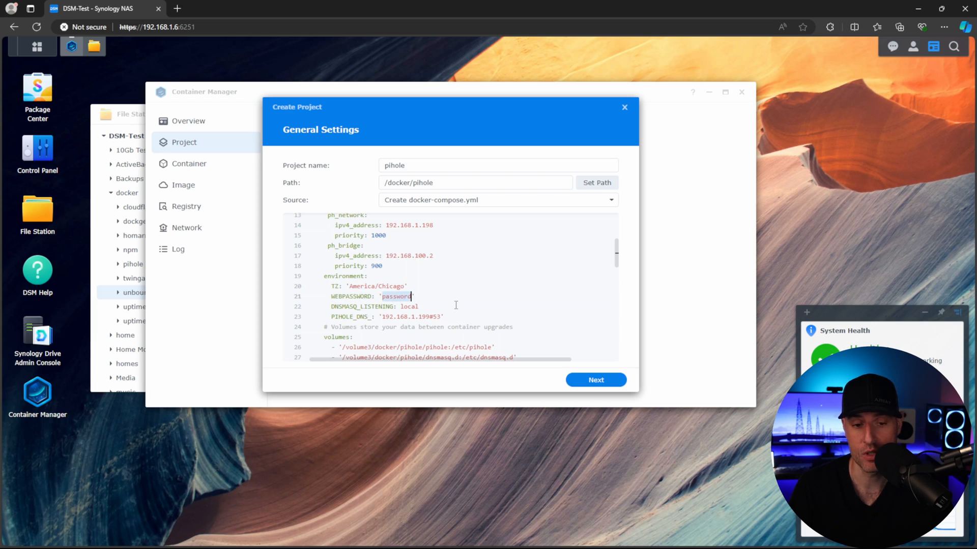
pyautogui.doubleClick(409, 306)
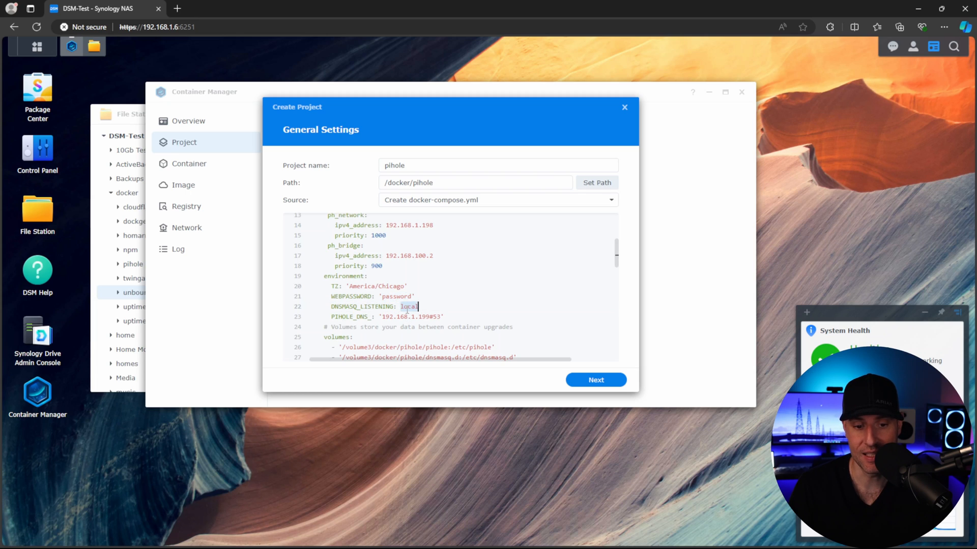
pyautogui.scroll(-3)
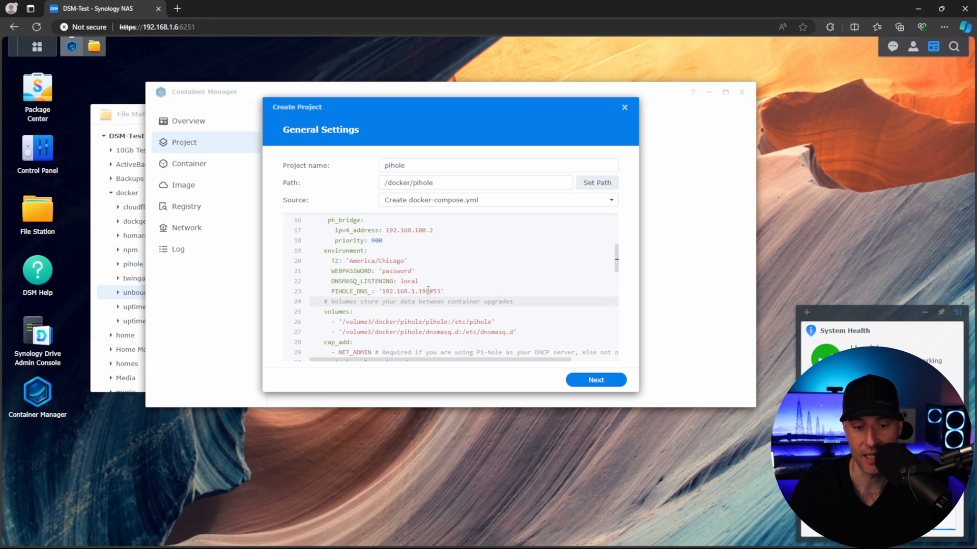
pyautogui.doubleClick(405, 291)
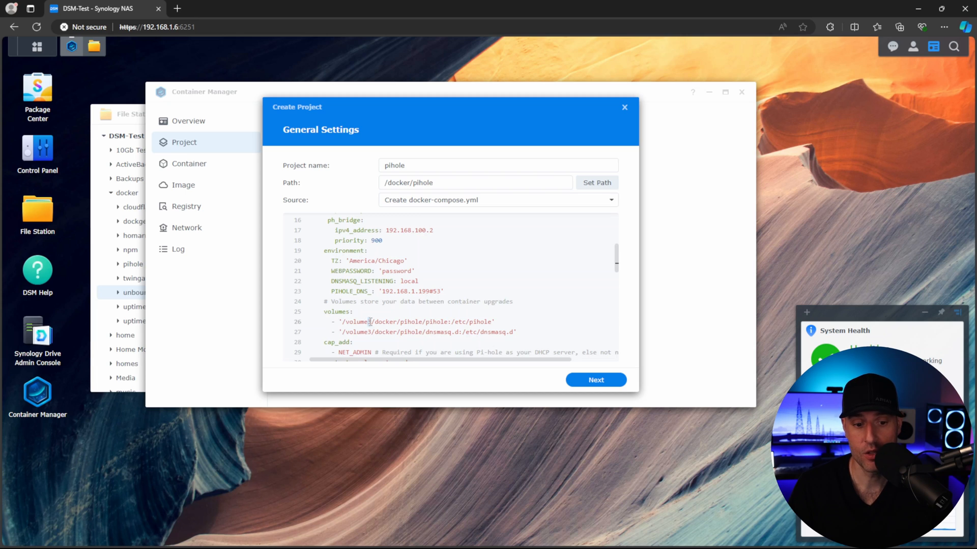
pyautogui.moveTo(372, 322)
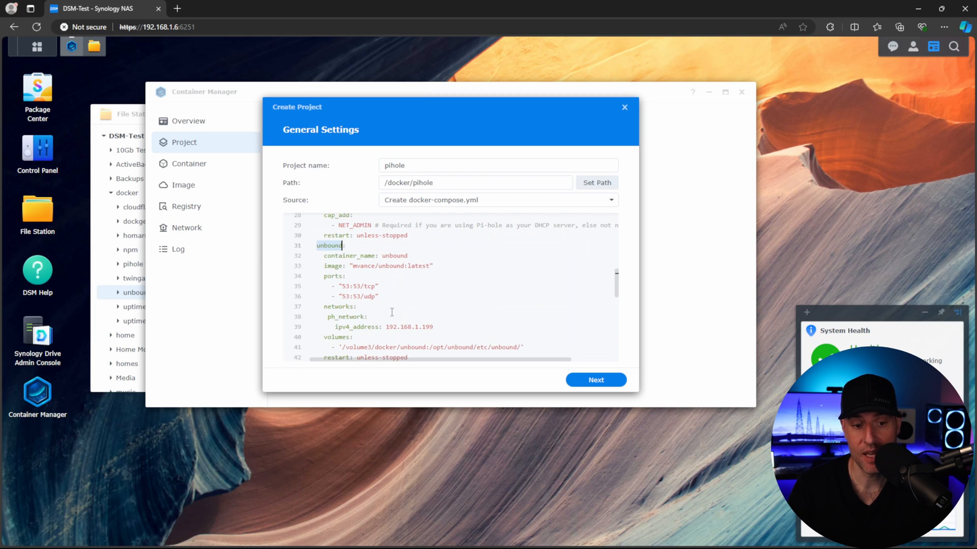
pyautogui.scroll(-3)
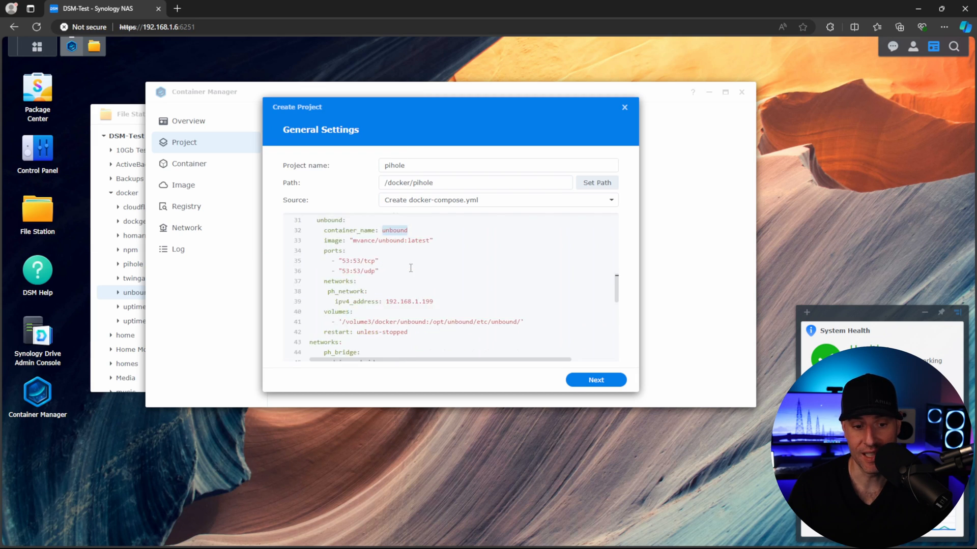
pyautogui.moveTo(351, 261); pyautogui.dragTo(380, 270)
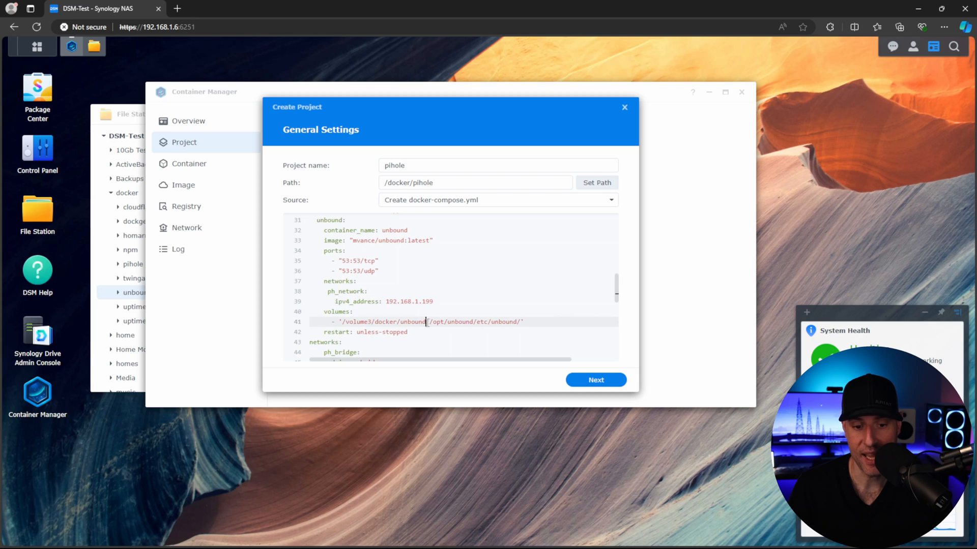
pyautogui.doubleClick(387, 322)
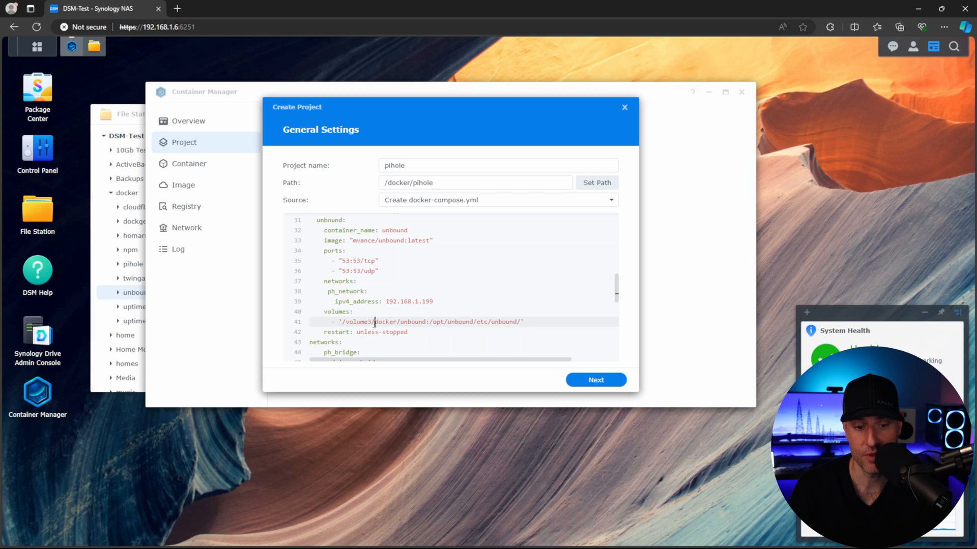
pyautogui.scroll(-3)
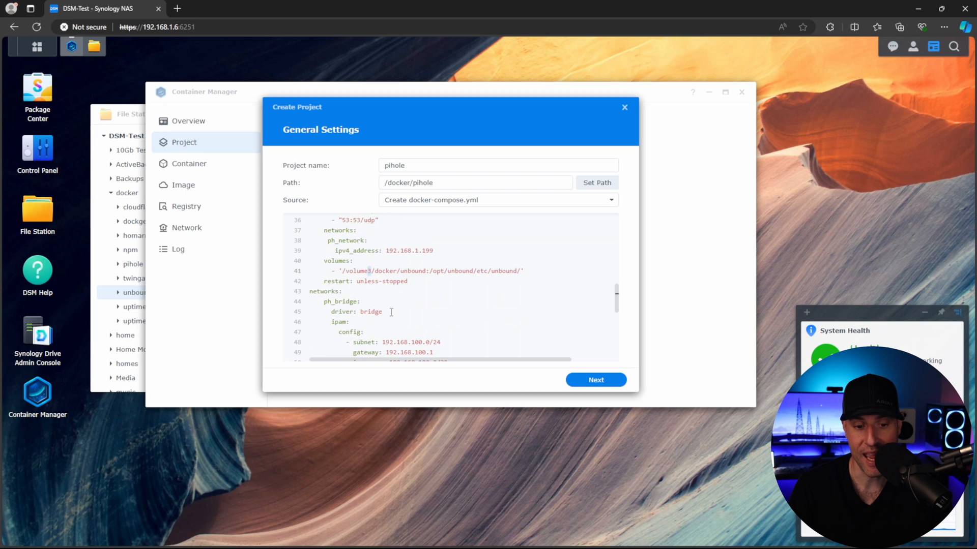
pyautogui.scroll(-3)
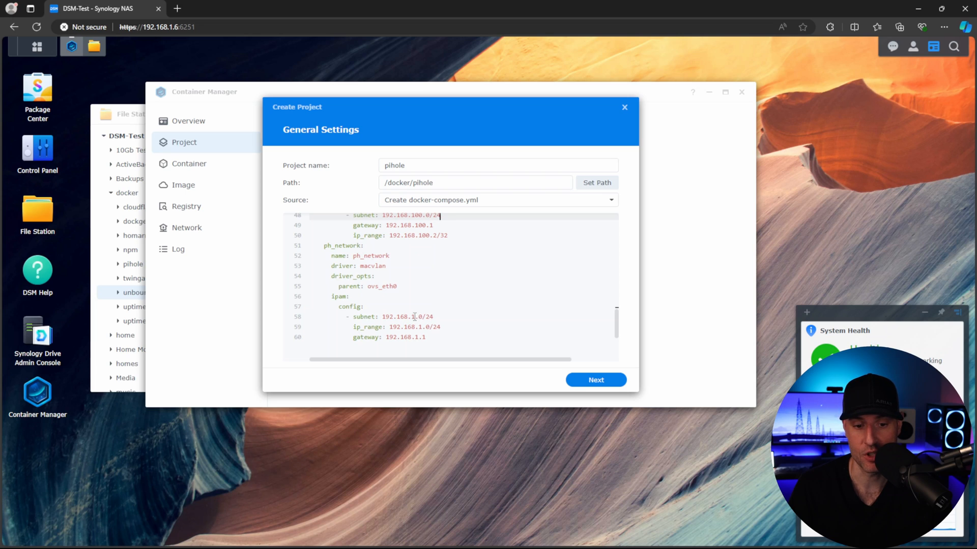
pyautogui.doubleClick(405, 317)
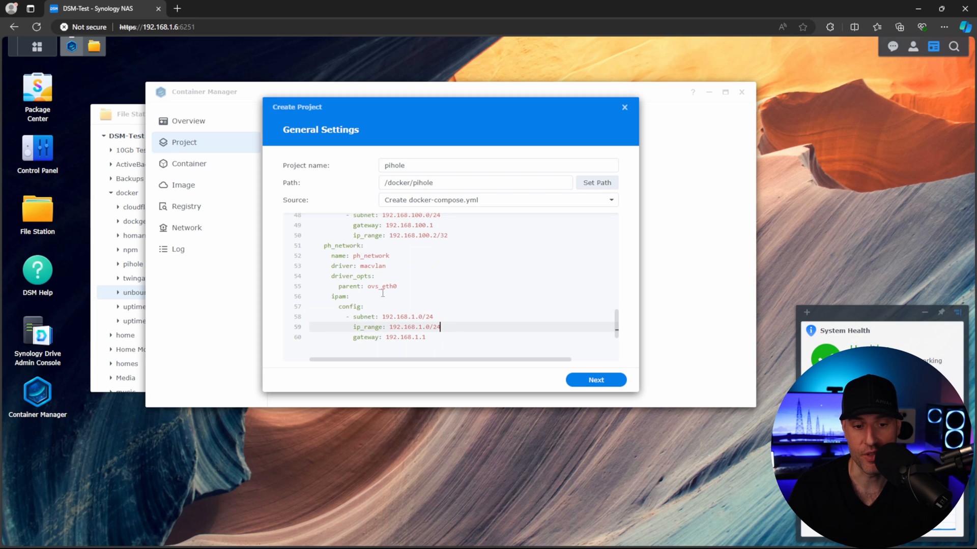
pyautogui.doubleClick(381, 286)
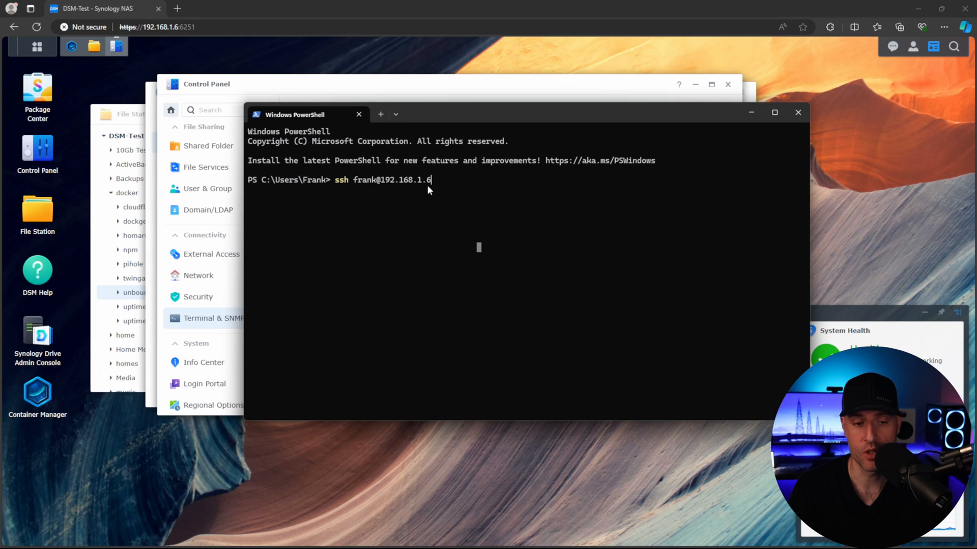
pyautogui.moveTo(464, 211)
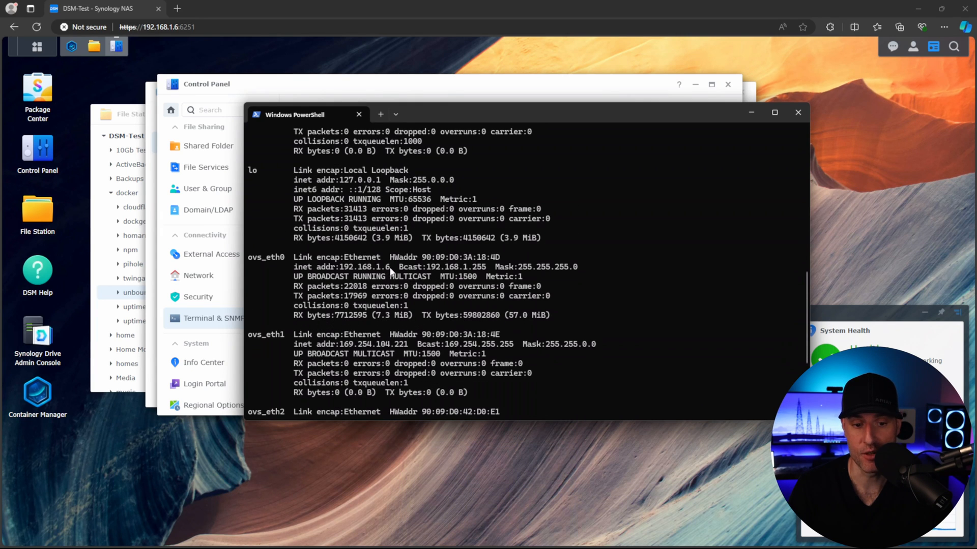
# Pick out ovs_eth0 as the interface carrying the NAS address 192.168.1.6 in the ifconfig listing.
pyautogui.doubleClick(366, 266)
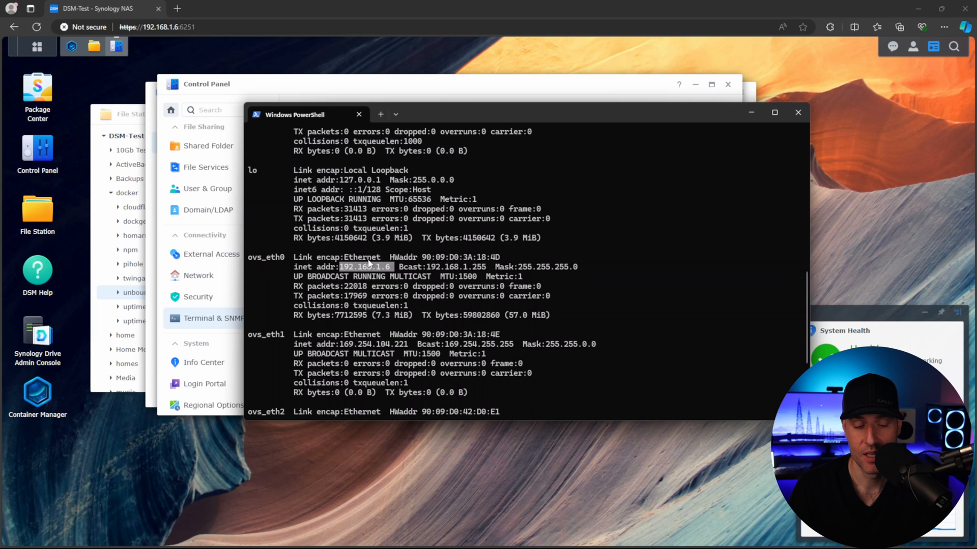
pyautogui.moveTo(173, 47)
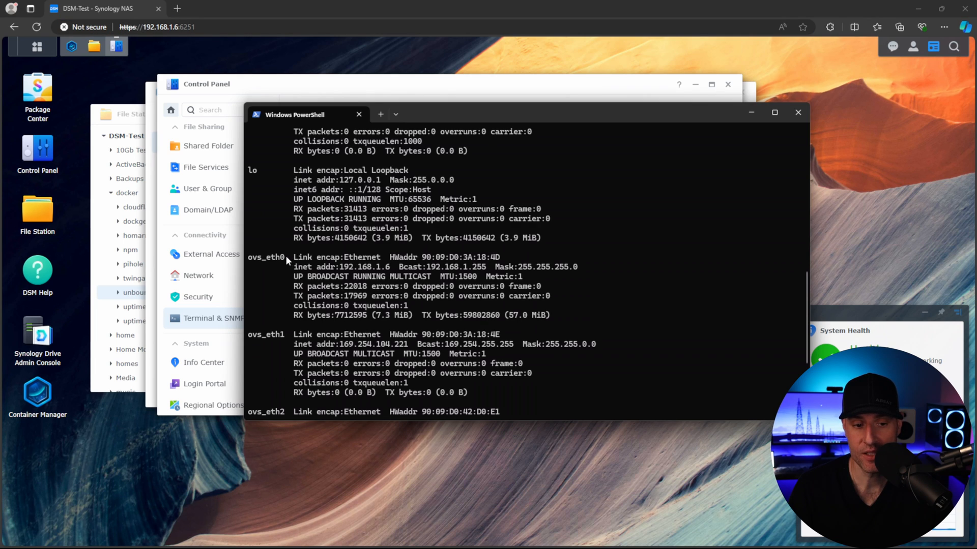
pyautogui.doubleClick(266, 256)
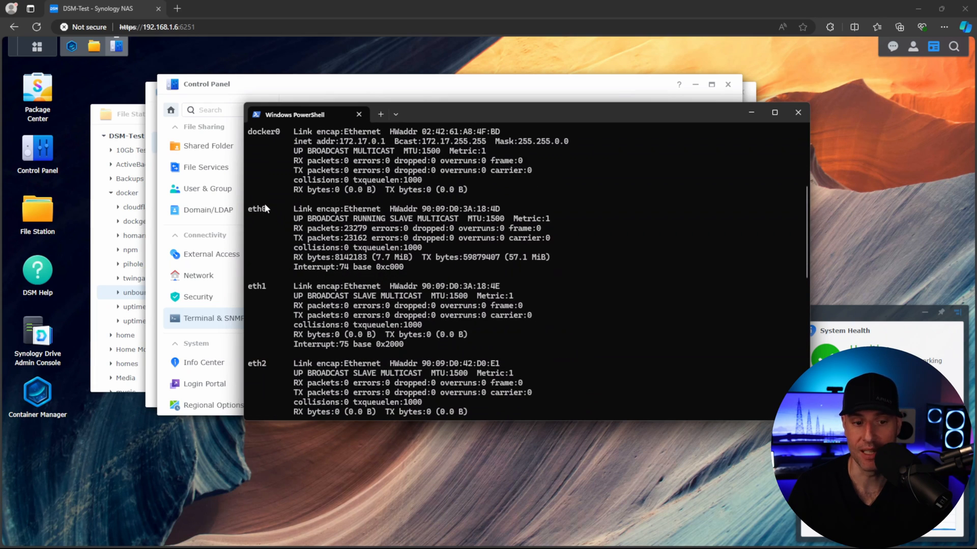
pyautogui.doubleClick(257, 208)
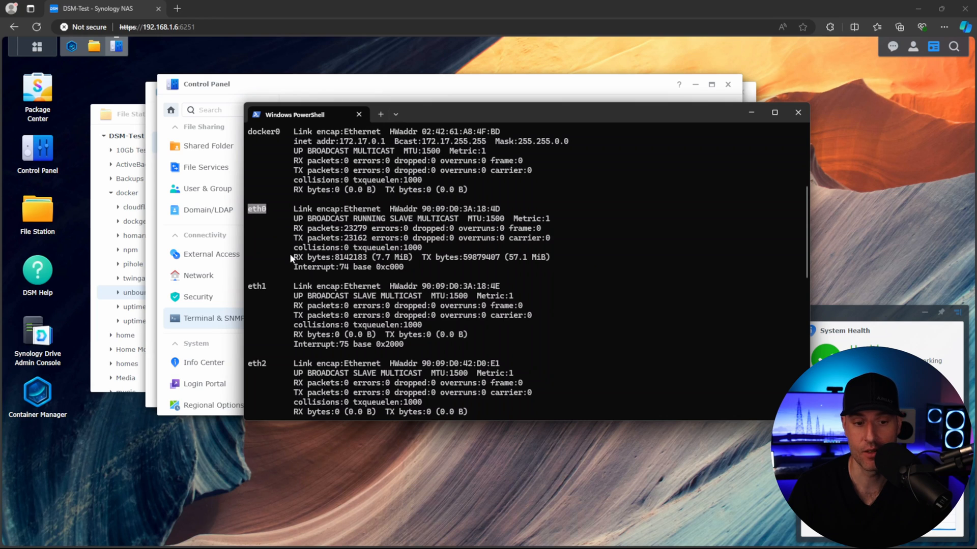
pyautogui.moveTo(305, 272)
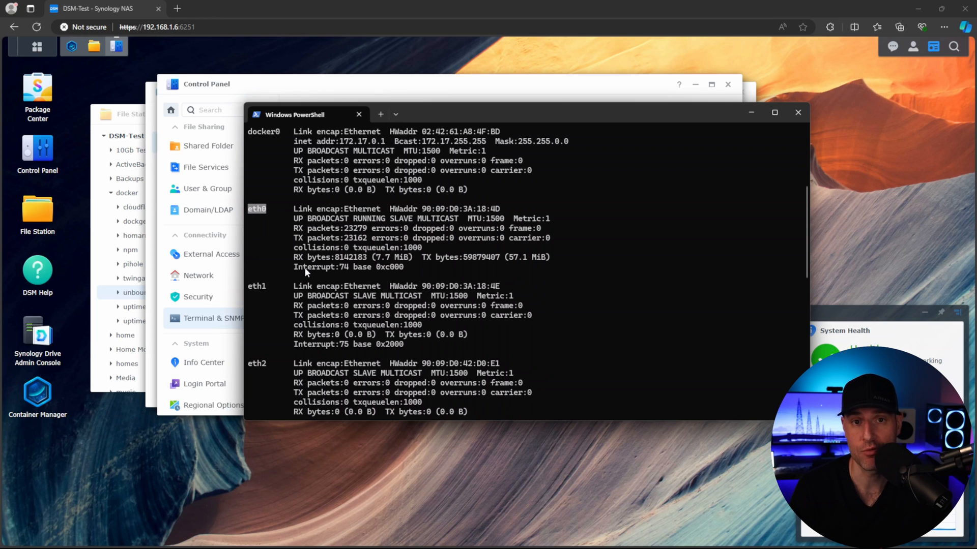
pyautogui.scroll(-3)
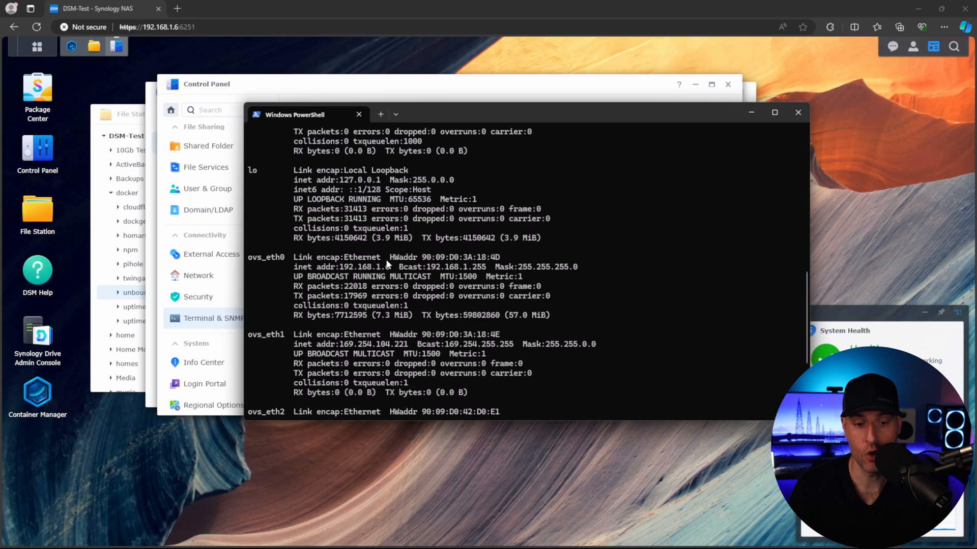
pyautogui.doubleClick(365, 266)
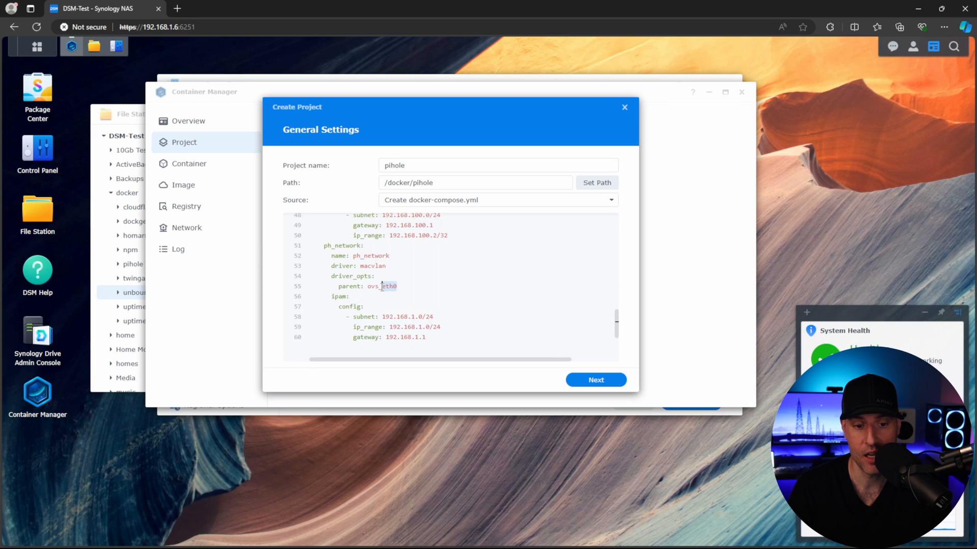
# Keep ovs_eth0 as the macvlan parent, review the compose file and continue.
pyautogui.doubleClick(380, 286)
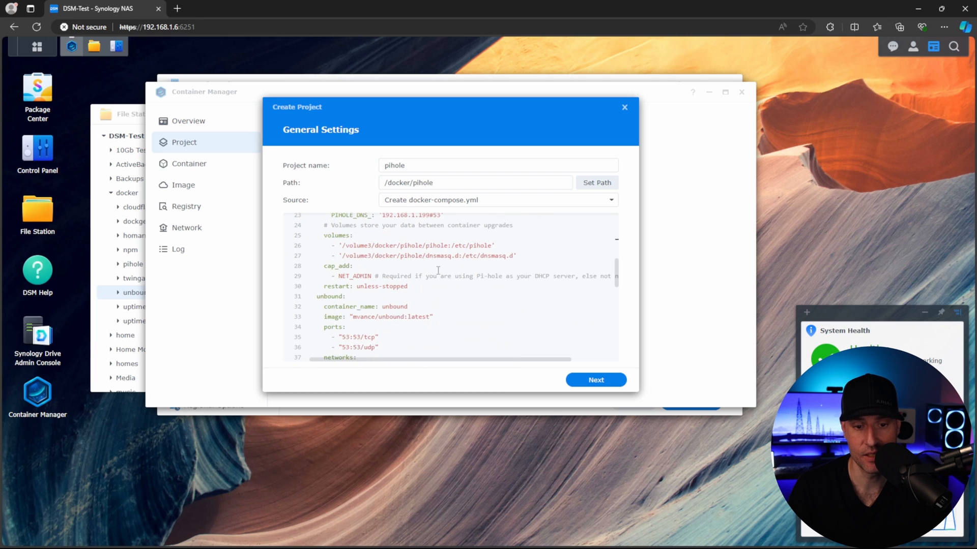
pyautogui.scroll(-3)
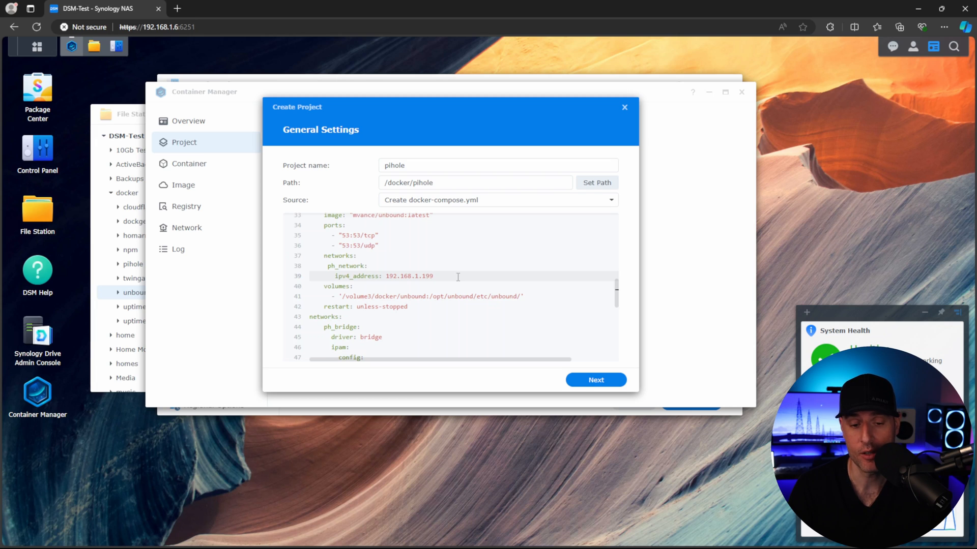
pyautogui.click(595, 380)
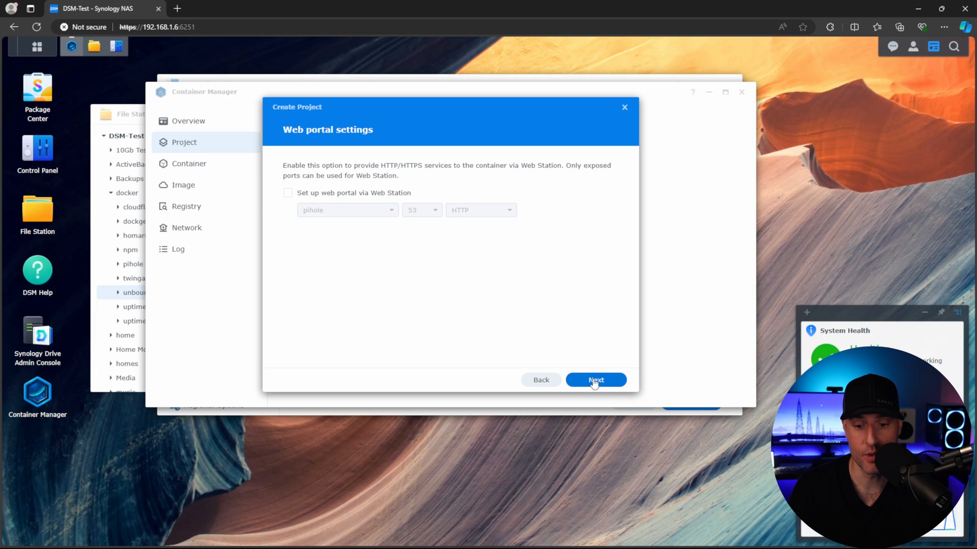
# Skip the web portal setup so the pihole project builds and starts its containers.
pyautogui.click(595, 379)
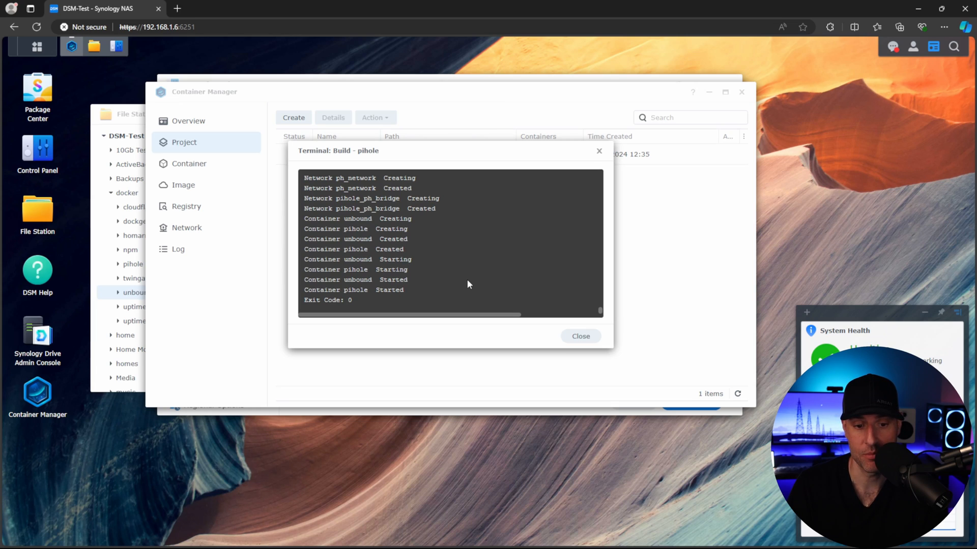
# Close the build log and stop the pihole project's containers.
pyautogui.click(579, 336)
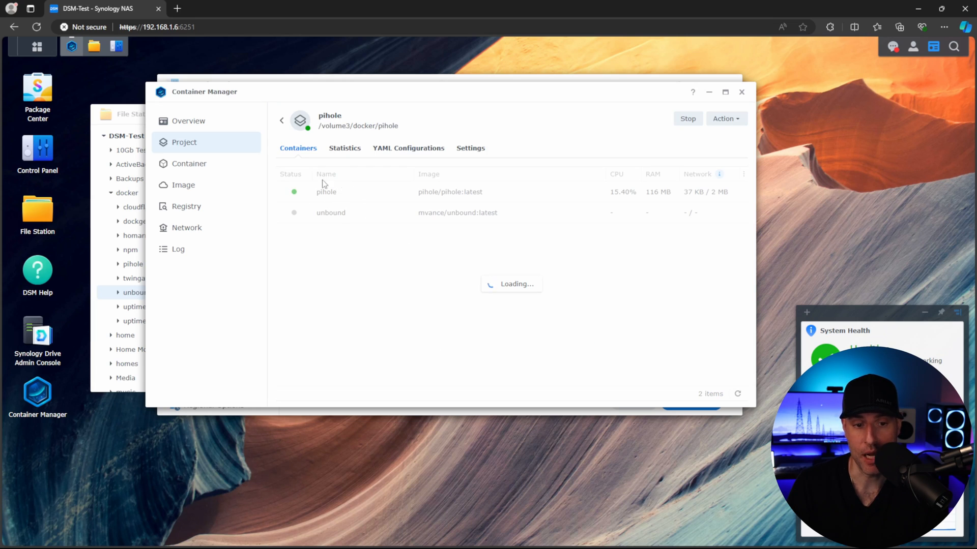
pyautogui.moveTo(307, 256)
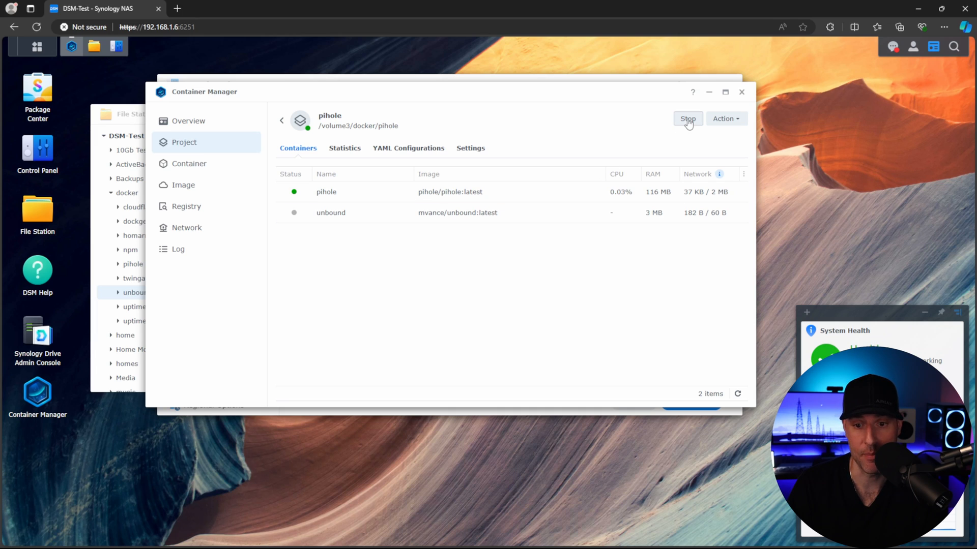
pyautogui.click(688, 118)
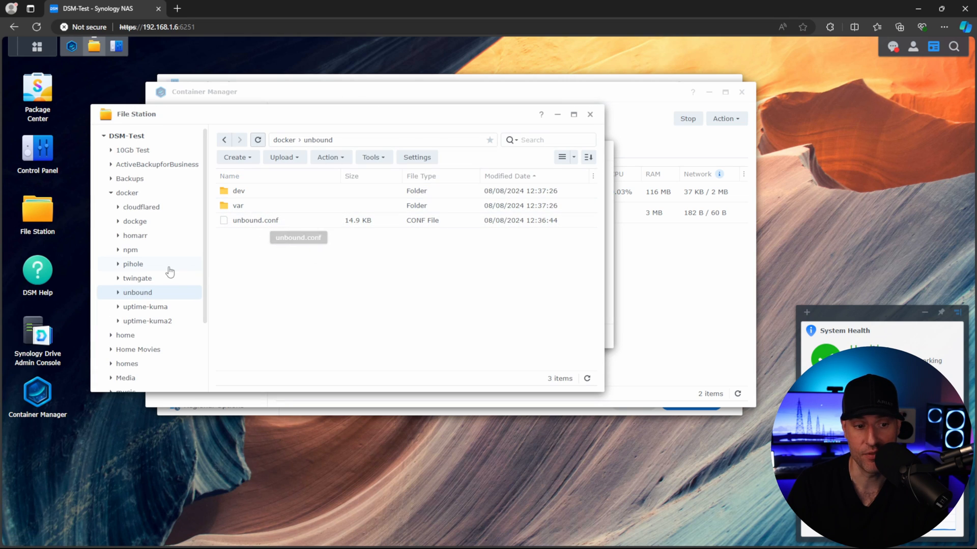
# Browse docker/pihole and dnsmasq.d, then open unbound.conf from docker/unbound for editing.
pyautogui.click(132, 263)
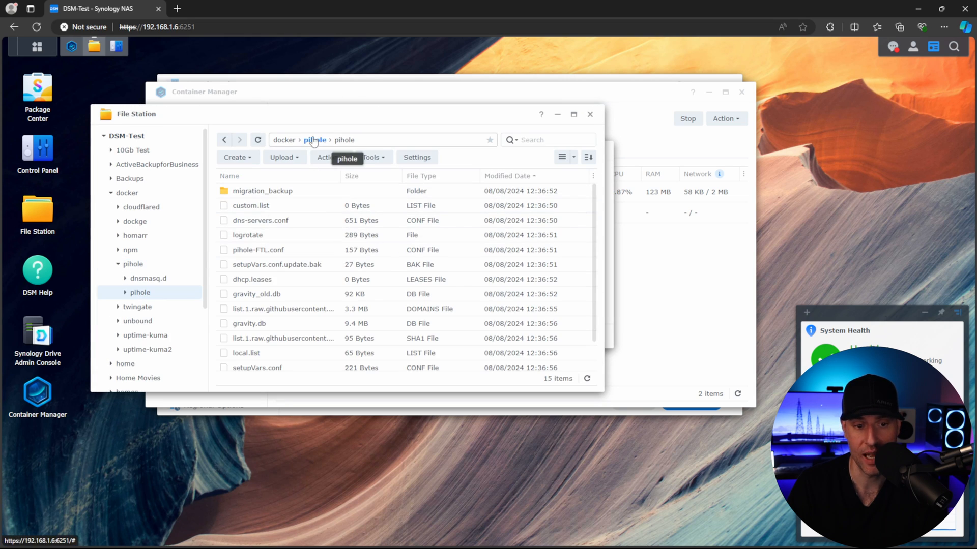
pyautogui.click(149, 278)
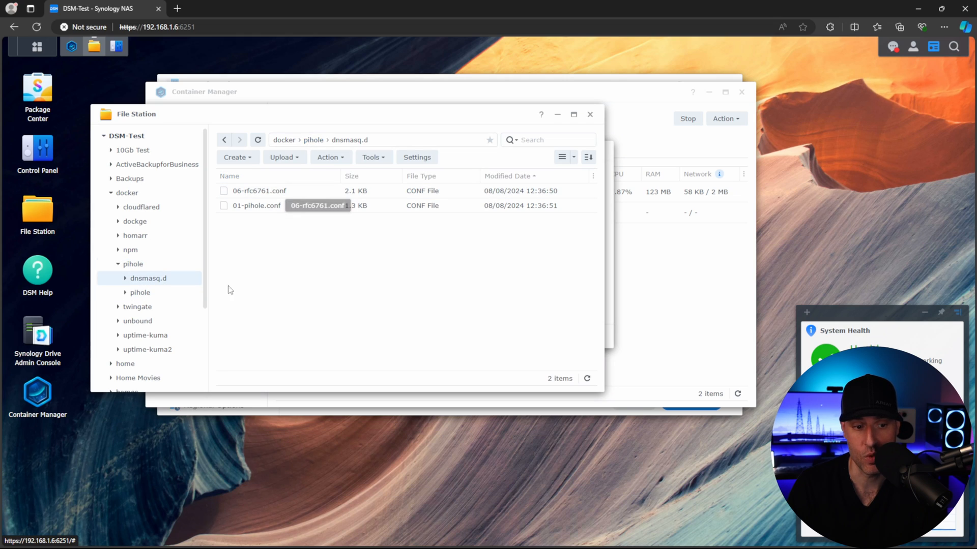
pyautogui.moveTo(136, 321)
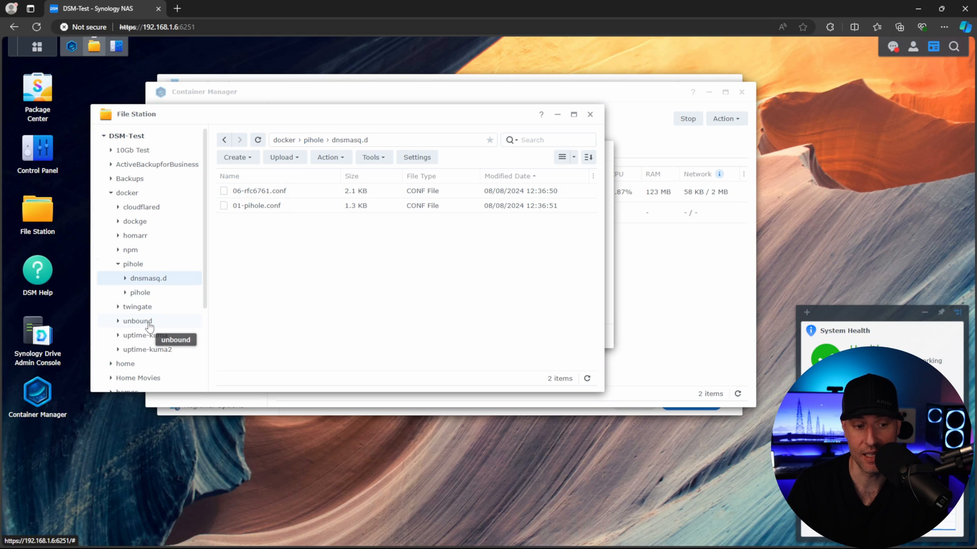
pyautogui.click(137, 320)
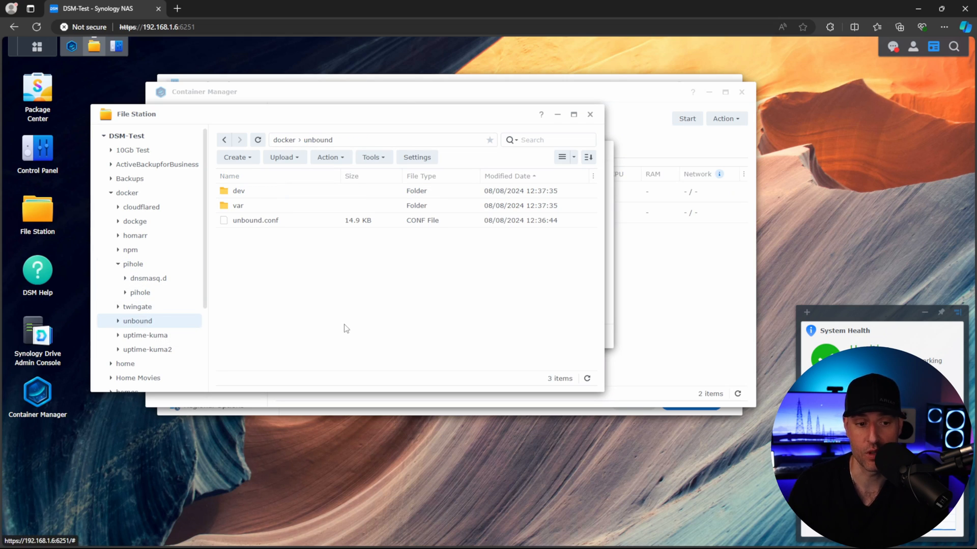
pyautogui.moveTo(384, 277)
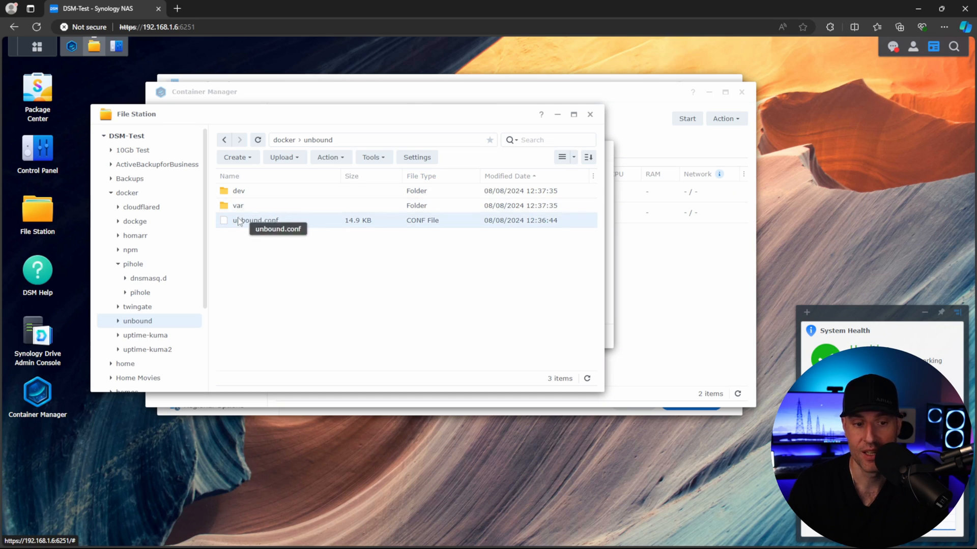
pyautogui.moveTo(258, 235)
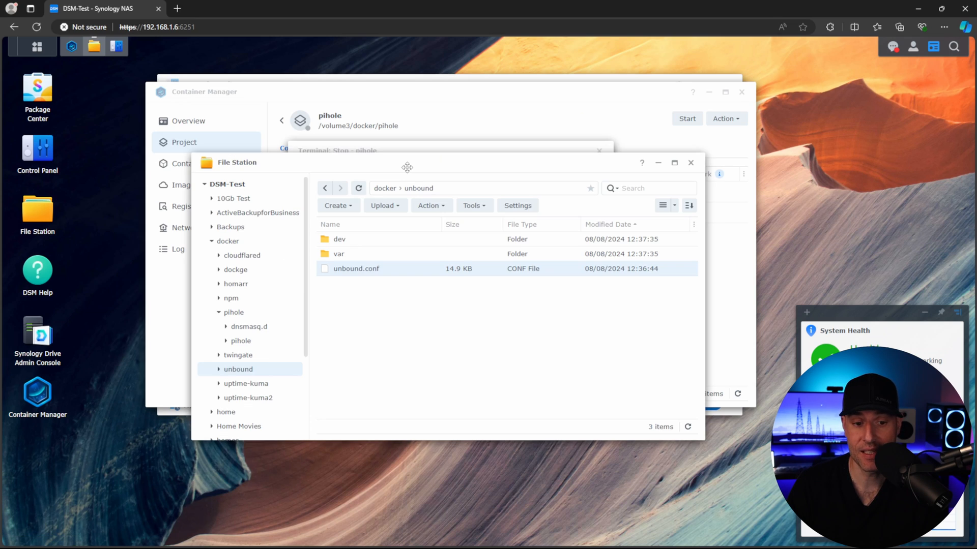
pyautogui.doubleClick(357, 268)
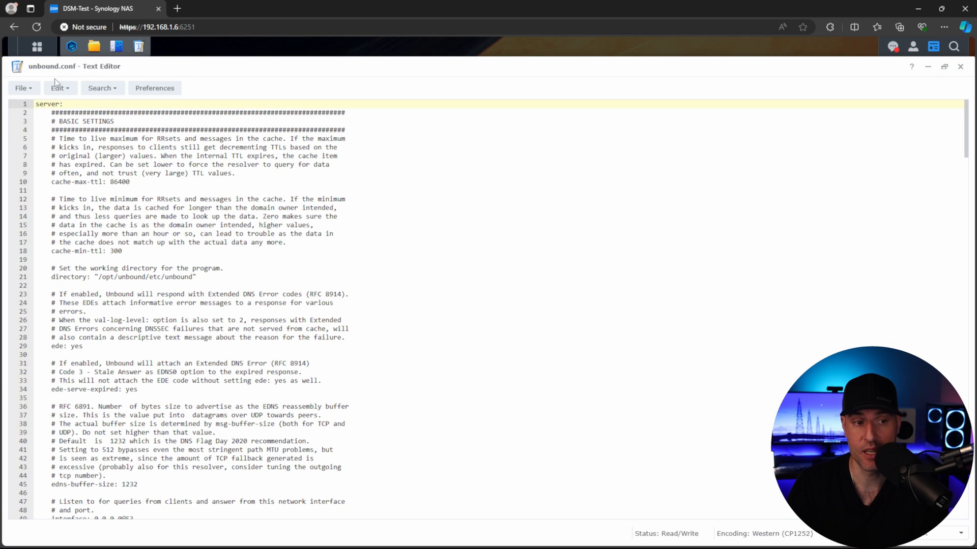
pyautogui.moveTo(53, 55)
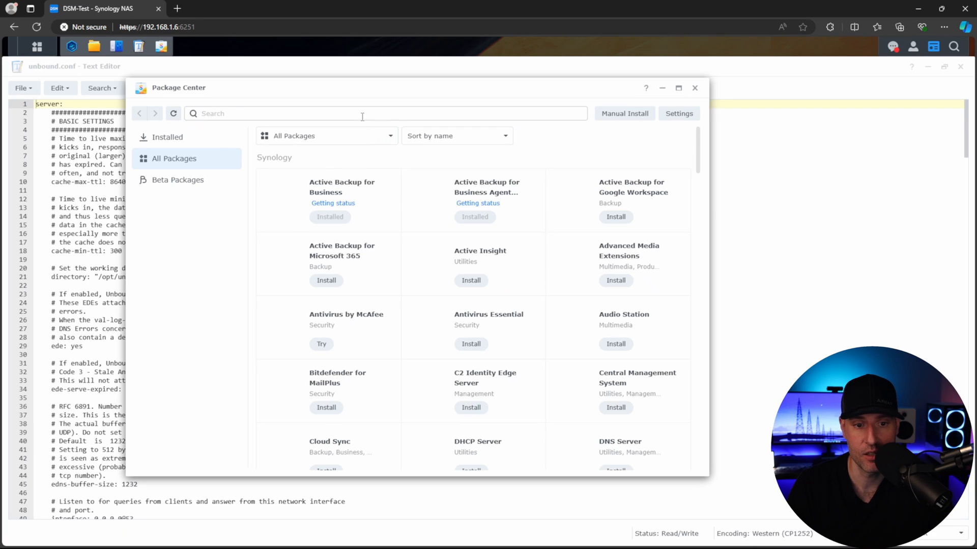
# Review unbound.conf in Text Editor down to the remote-control section, then close the editor.
pyautogui.write('text editor')
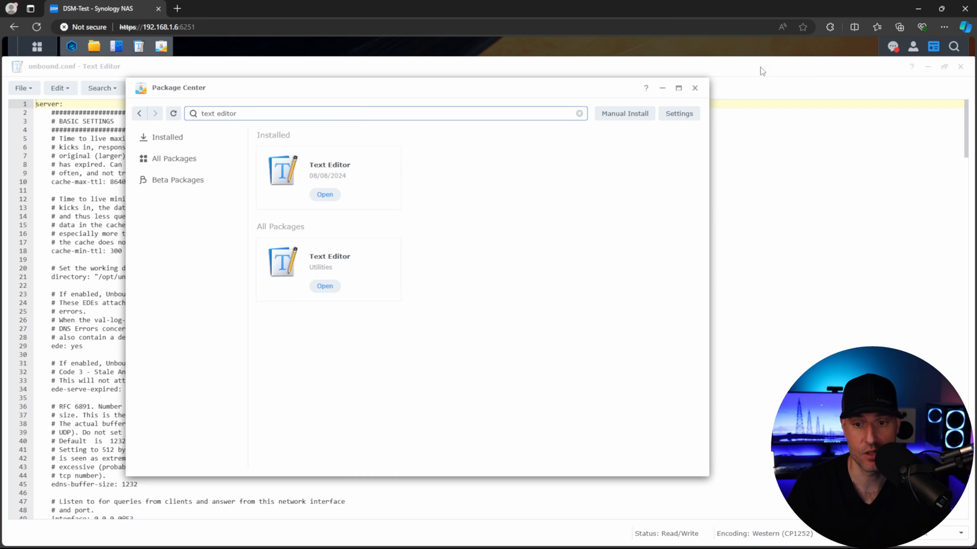
pyautogui.click(694, 88)
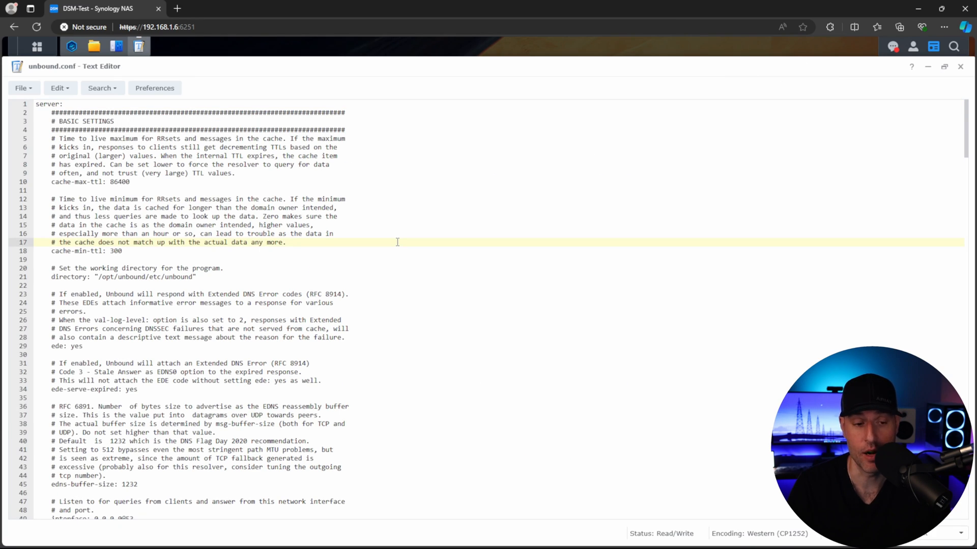
pyautogui.moveTo(299, 242)
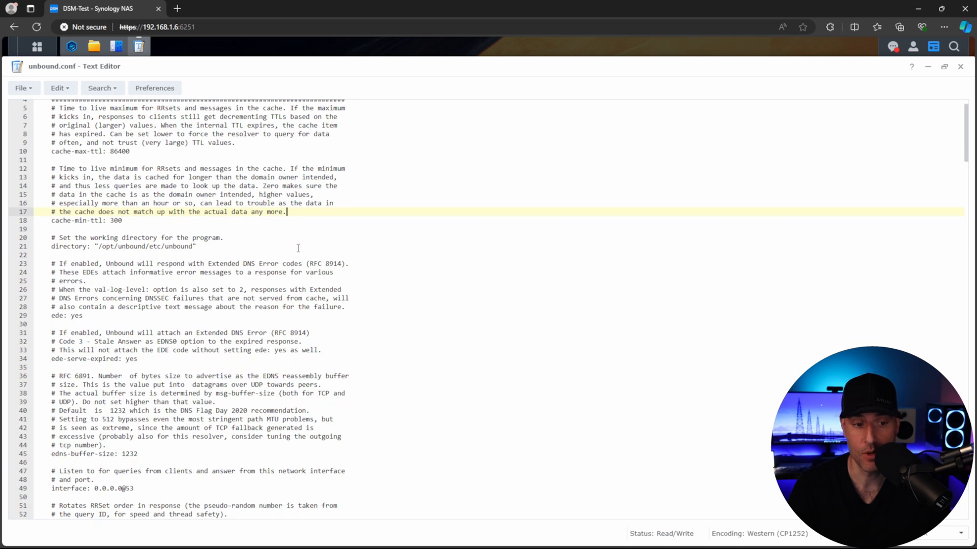
pyautogui.scroll(-3)
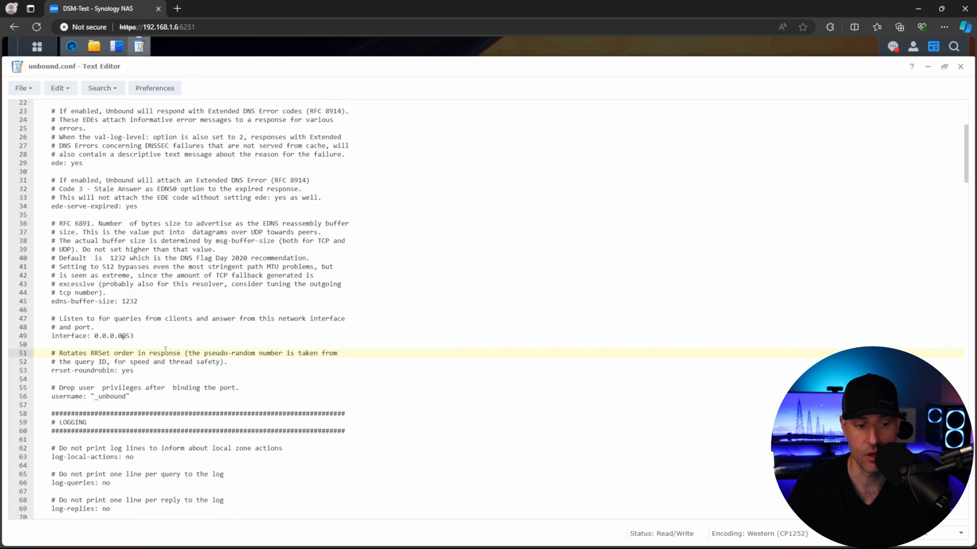
pyautogui.scroll(-3)
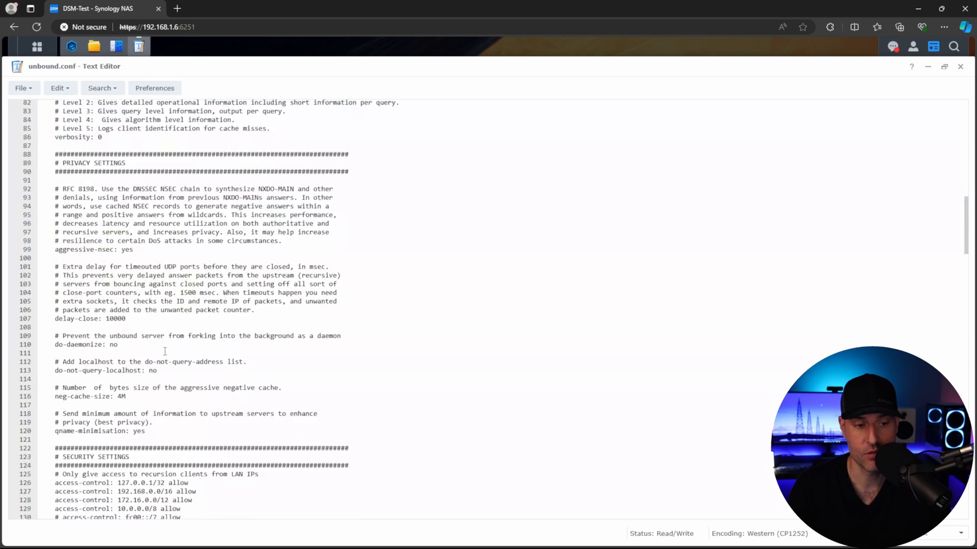
pyautogui.scroll(-3)
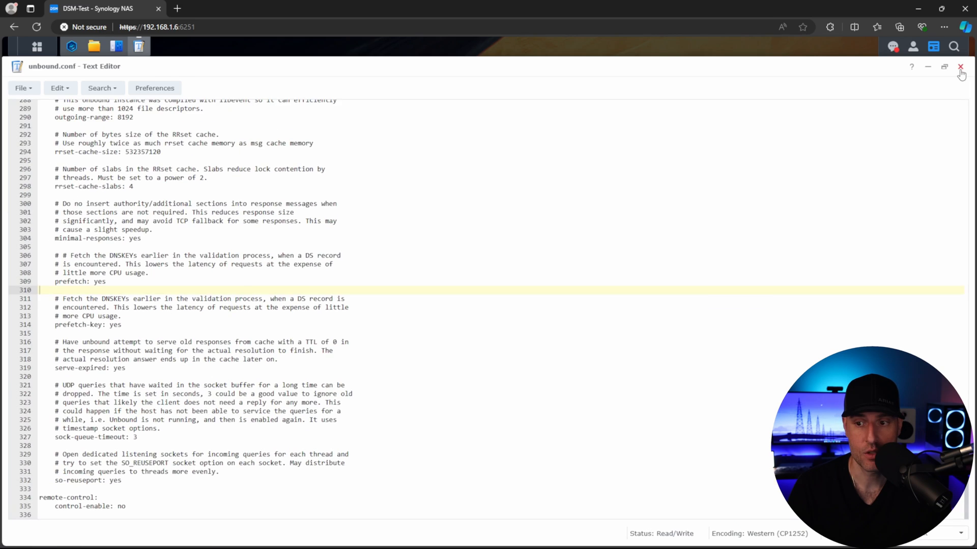
pyautogui.click(960, 67)
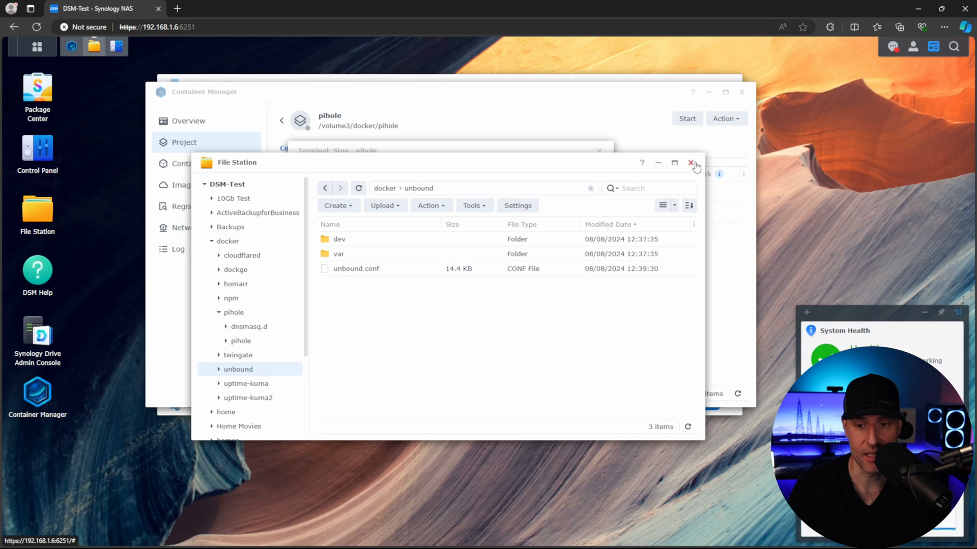
# Start the pihole project so the pihole and unbound containers run, dismissing the start log.
pyautogui.click(691, 163)
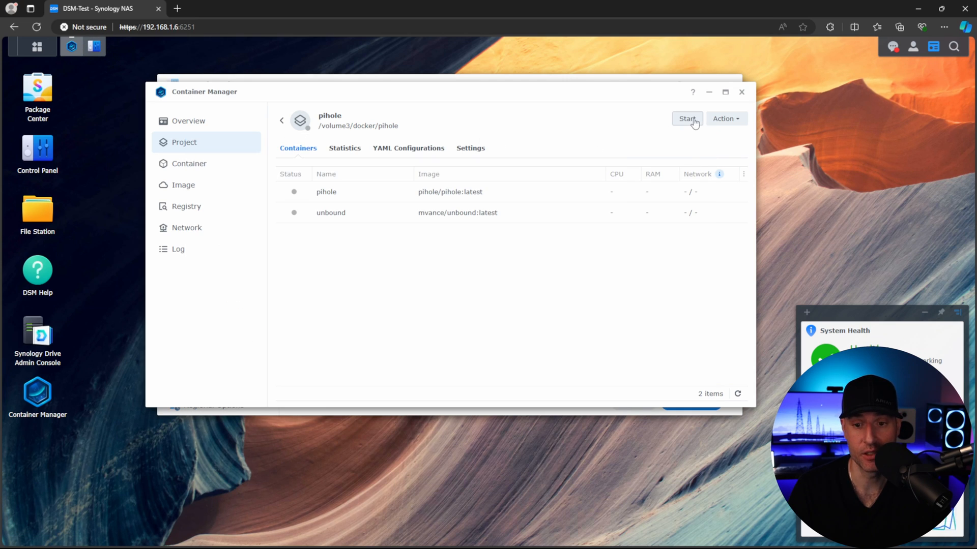
pyautogui.click(687, 118)
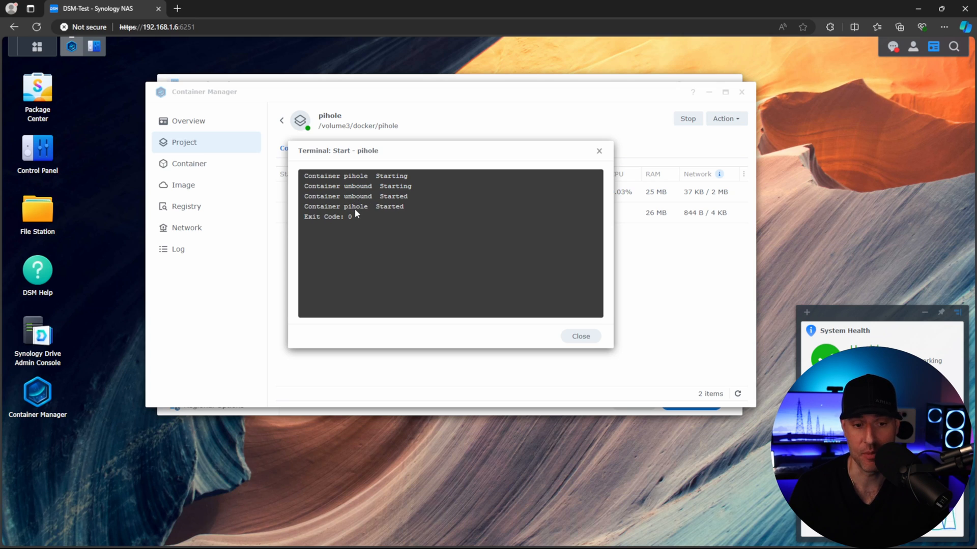
pyautogui.click(579, 337)
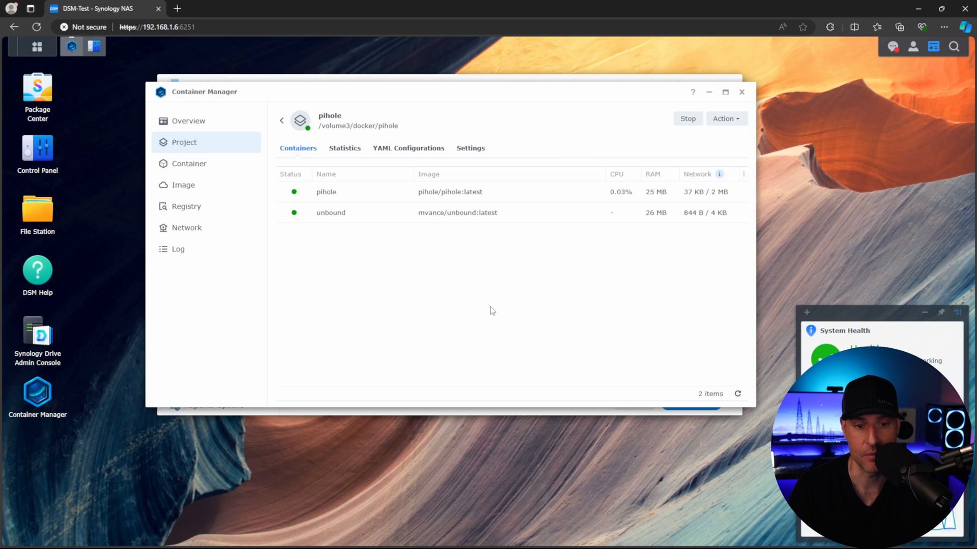
pyautogui.moveTo(329, 213)
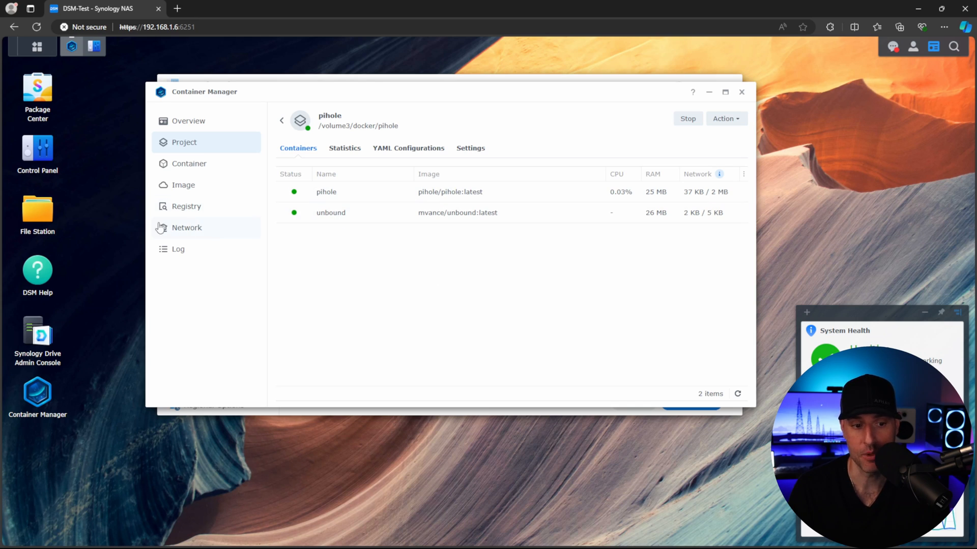
# Inspect ph_network's attached containers, confirming pihole and unbound, leaving membership unchanged.
pyautogui.click(187, 226)
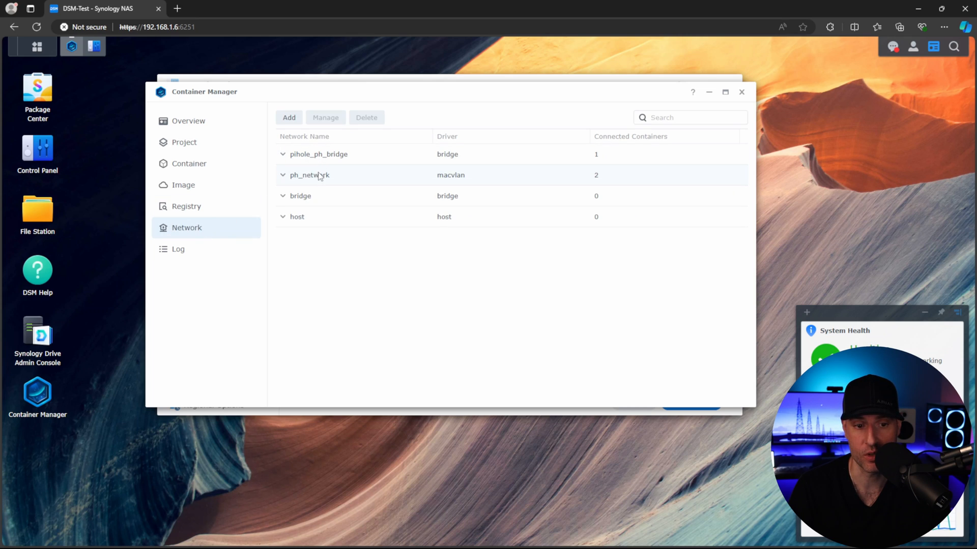
pyautogui.click(282, 175)
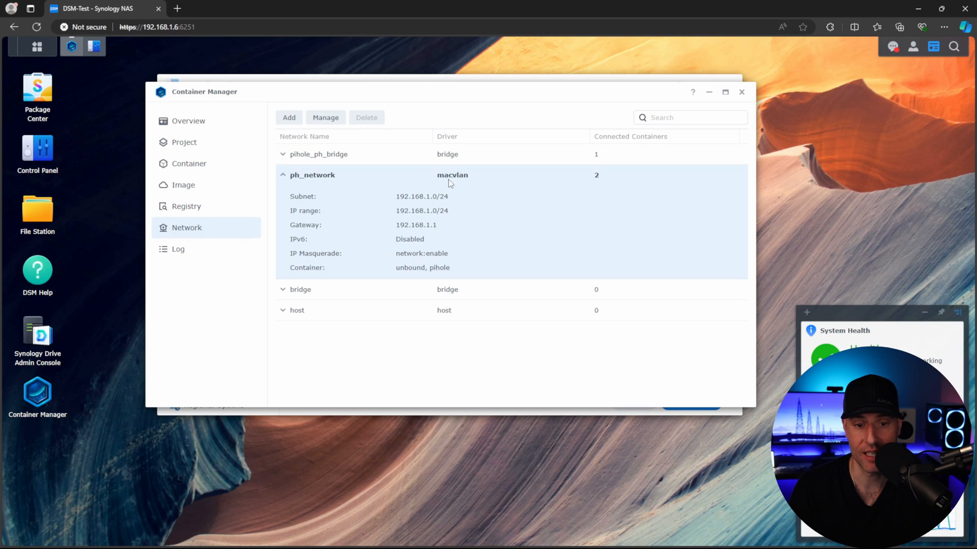
pyautogui.click(324, 117)
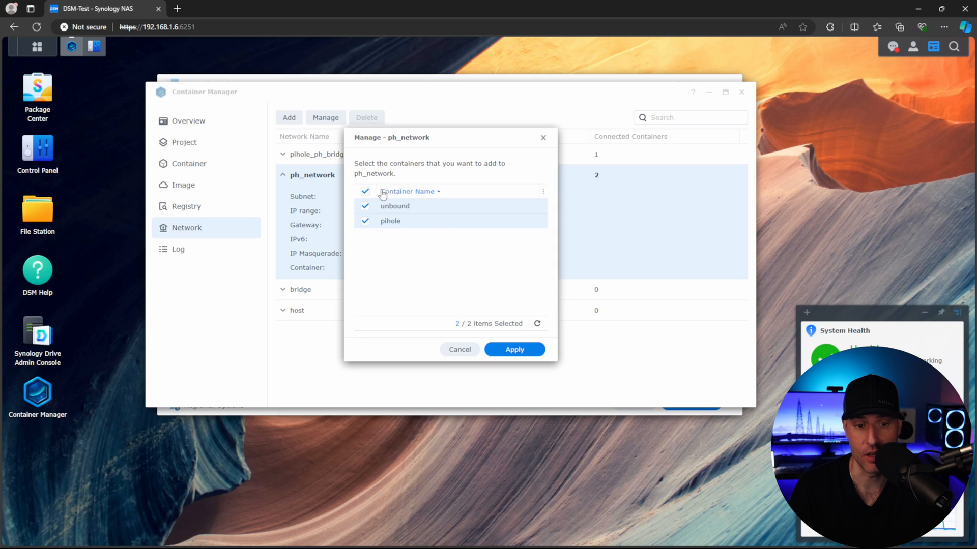
pyautogui.click(514, 349)
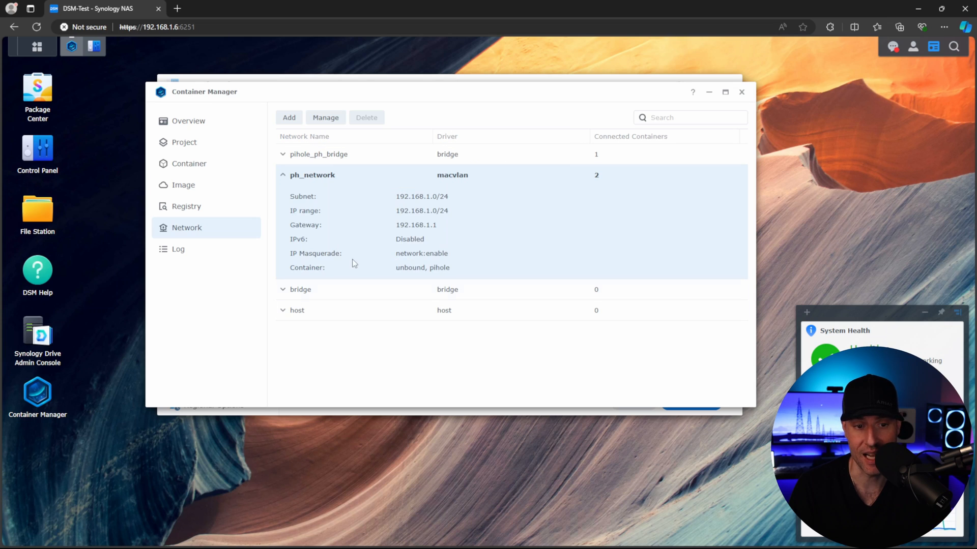
pyautogui.click(282, 175)
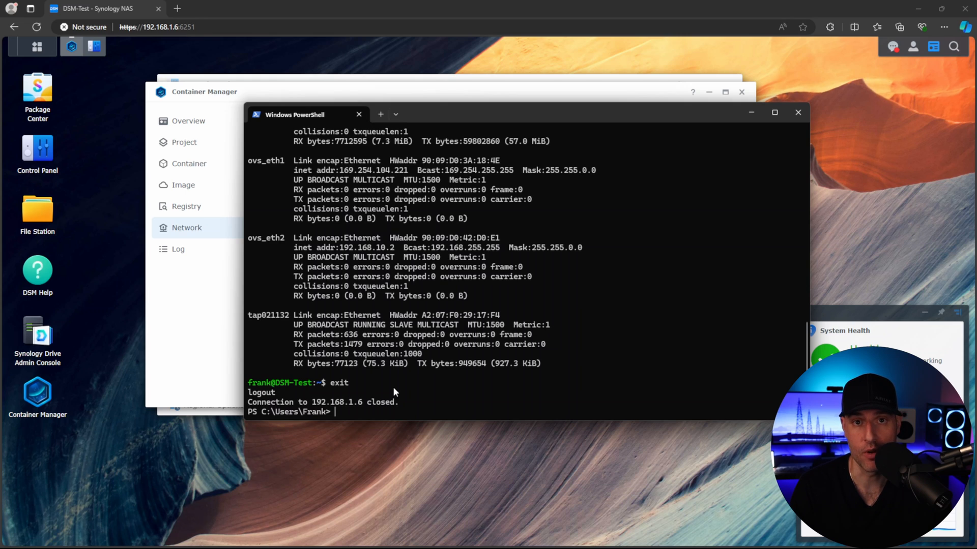
# Run nslookup google.com 192.168.1.199 in PowerShell, then stop the pihole project containers.
pyautogui.write('nslookup google.com 192.168.1.199')
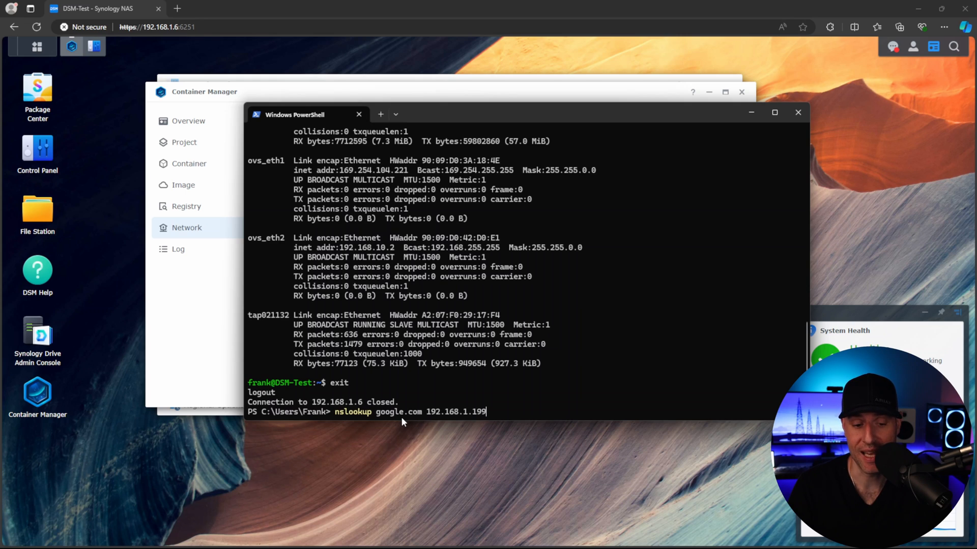
pyautogui.doubleClick(443, 412)
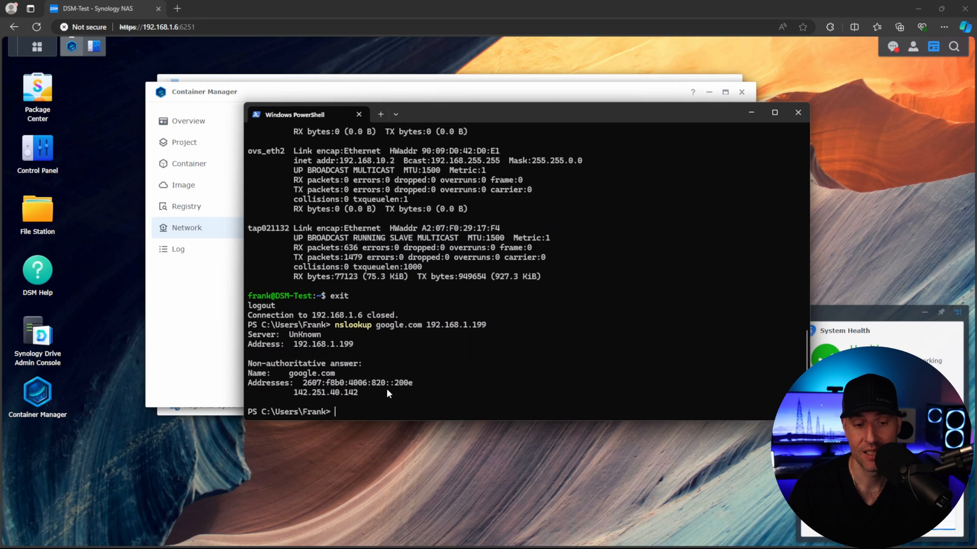
pyautogui.click(798, 113)
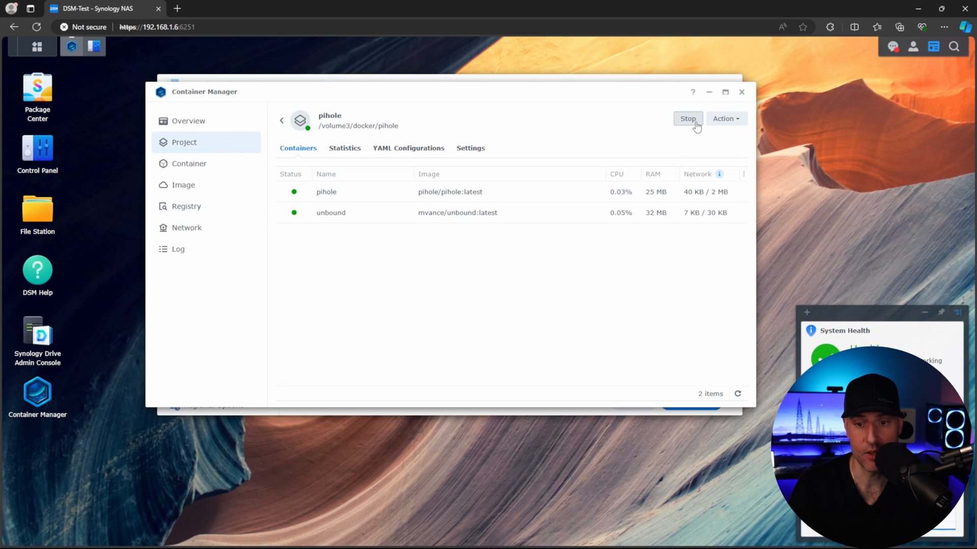
pyautogui.click(687, 118)
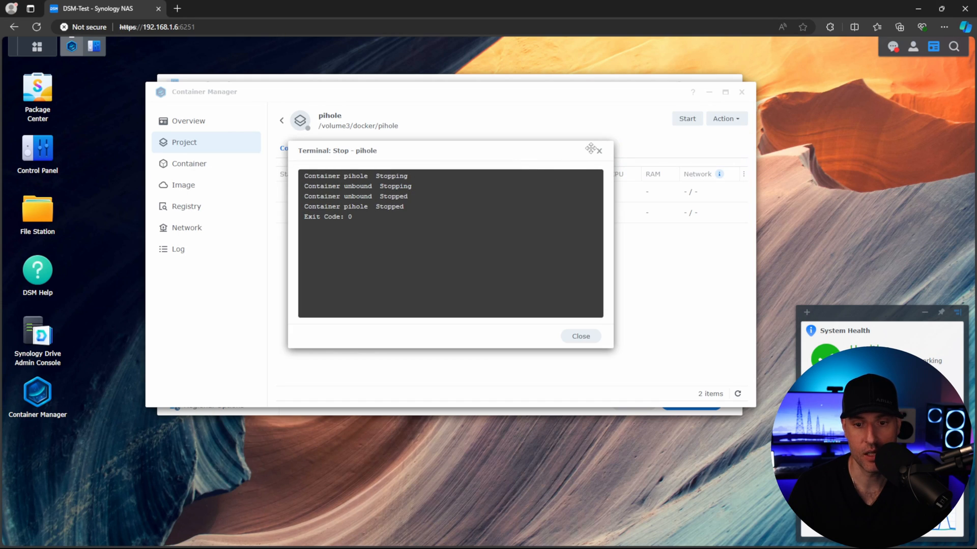
pyautogui.click(579, 336)
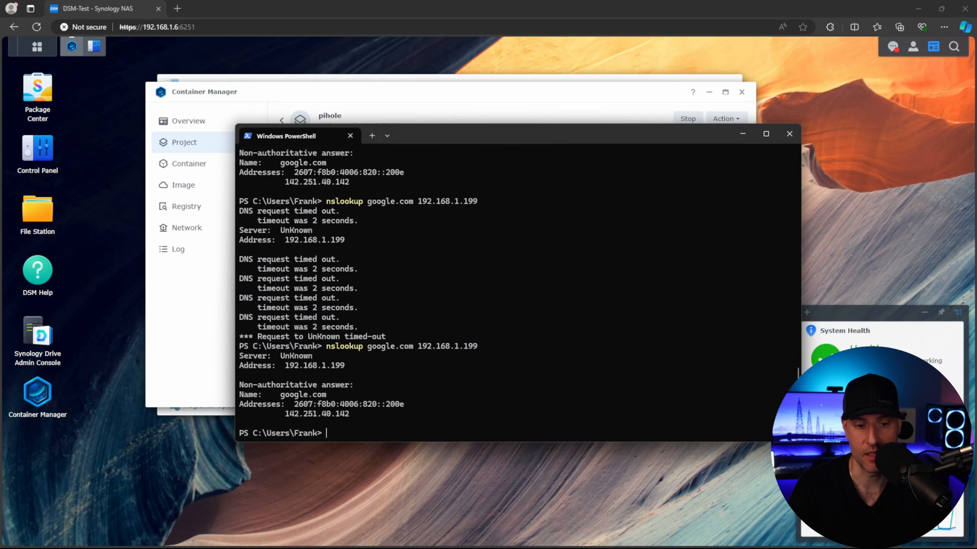
pyautogui.moveTo(177, 8)
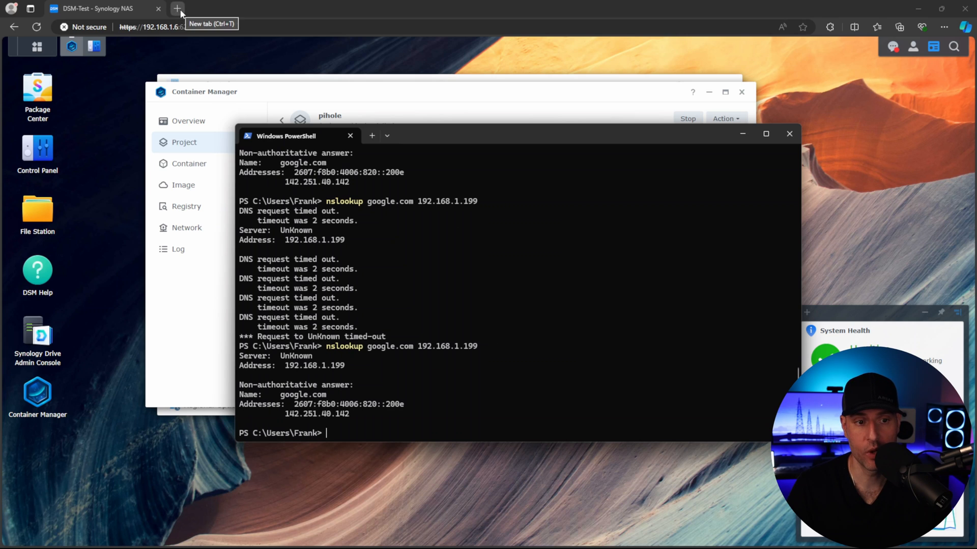
# Check Pi-hole's DNS settings show the custom IPv4 upstream 192.168.1.199#53.
pyautogui.click(177, 8)
pyautogui.write('192.168.1.198/admin/')
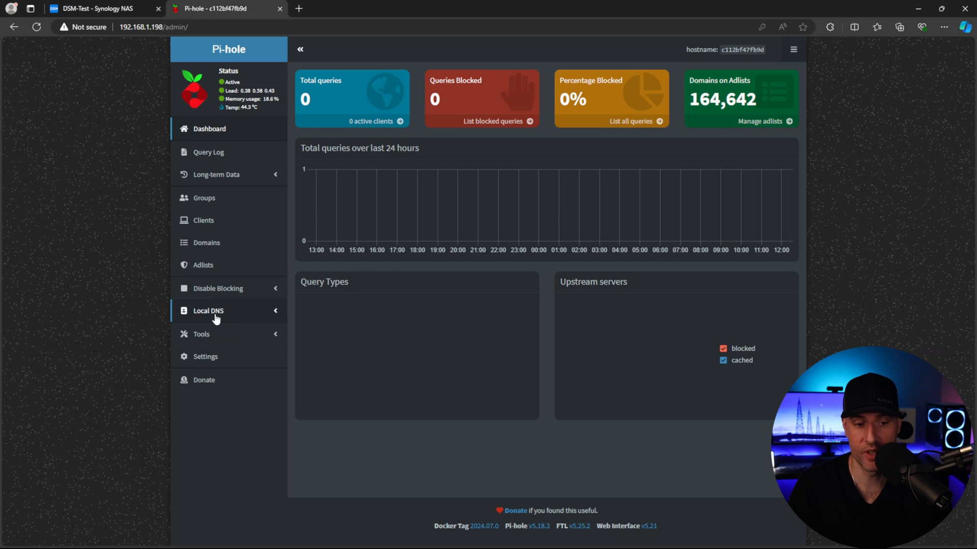
pyautogui.click(205, 356)
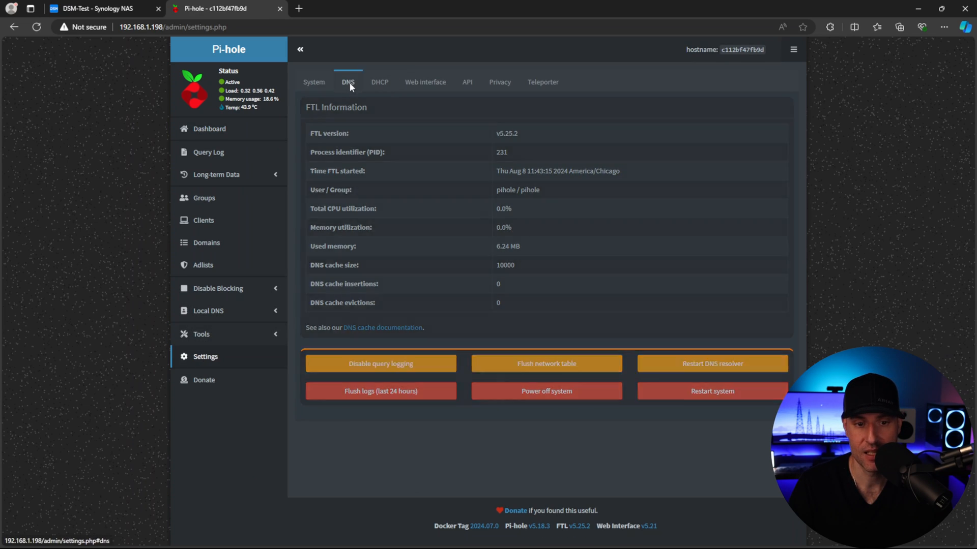
pyautogui.click(344, 81)
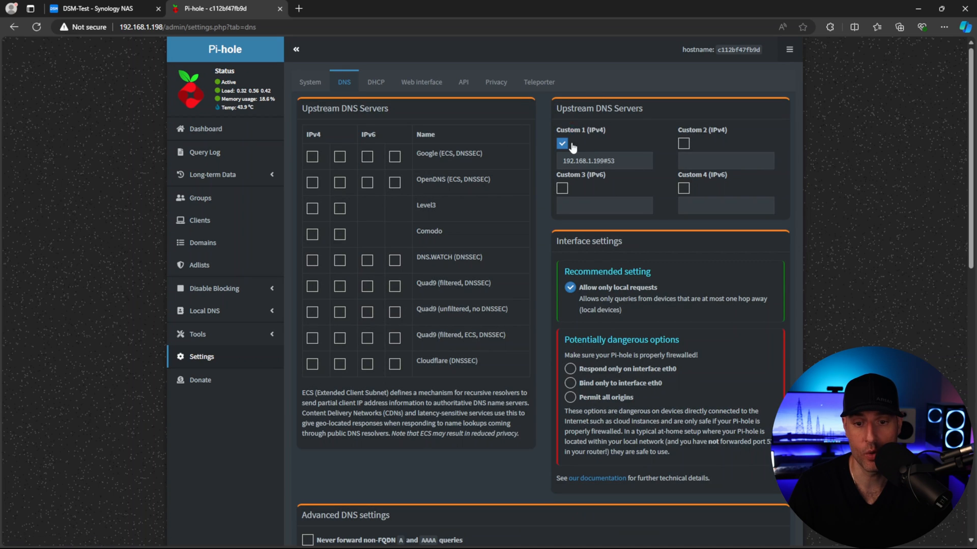
pyautogui.click(603, 161)
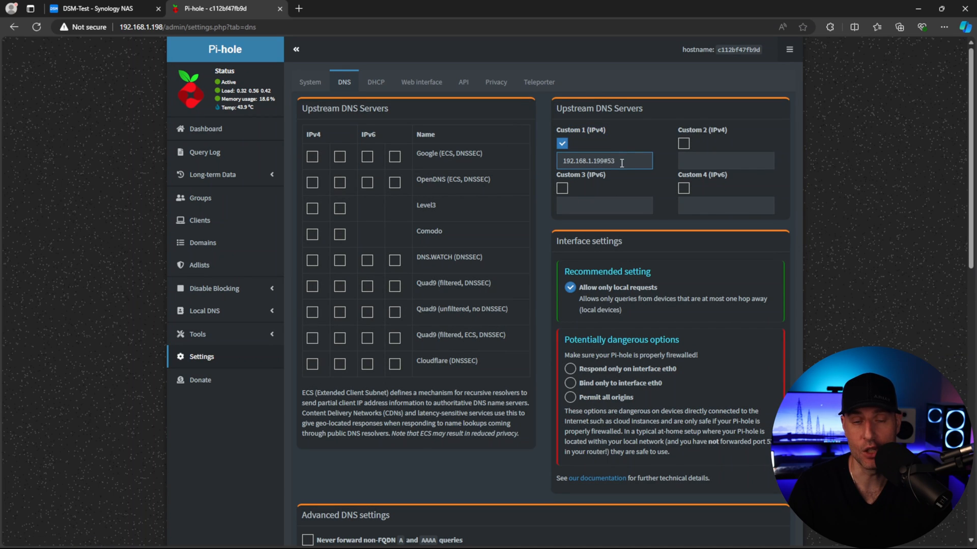
pyautogui.doubleClick(603, 161)
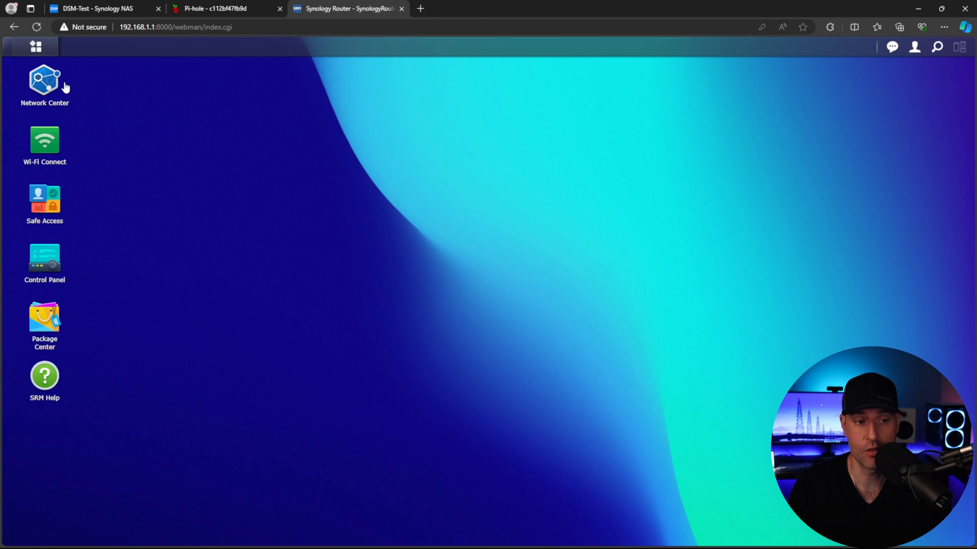
# Set the Primary Network's DHCP primary DNS to 192.168.1.198 in SRM Network Center and save.
pyautogui.click(44, 79)
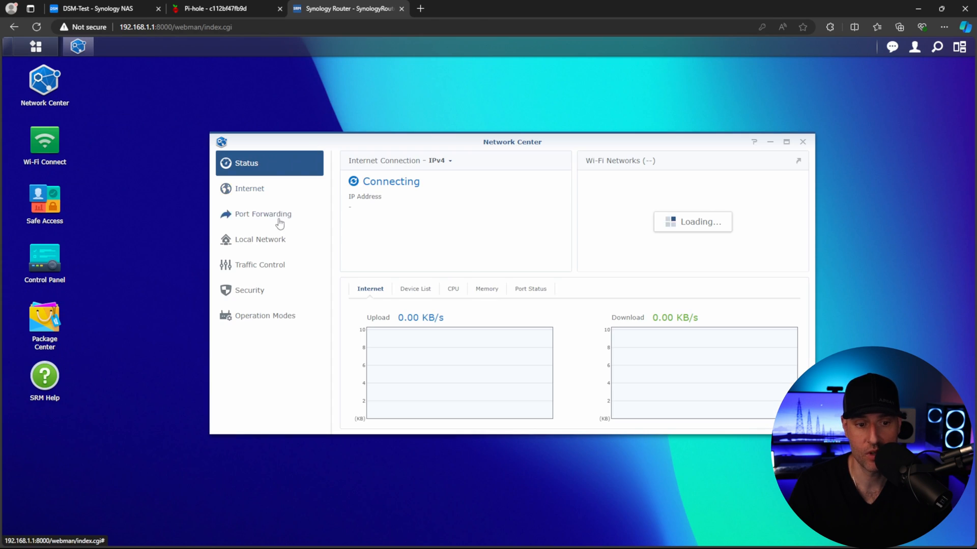
pyautogui.click(259, 239)
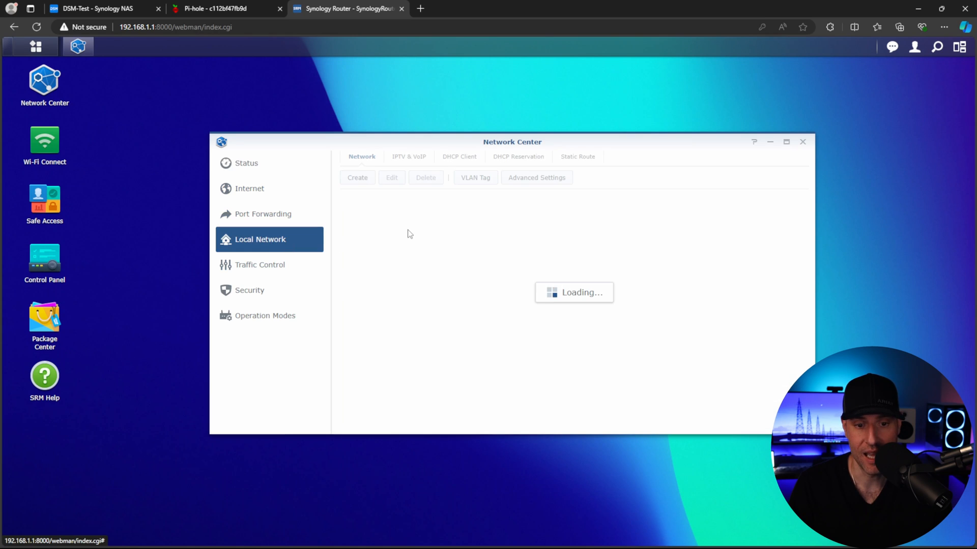
pyautogui.click(391, 177)
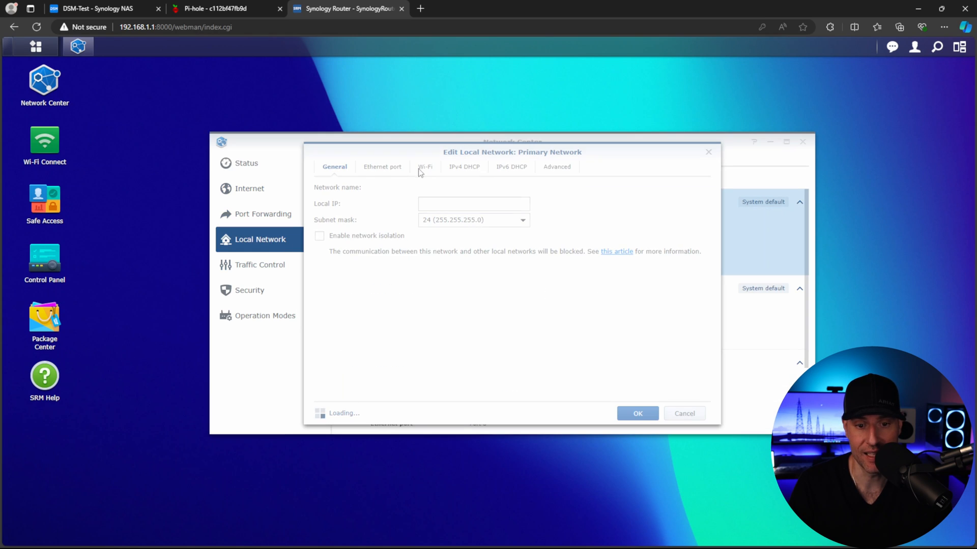
pyautogui.click(464, 166)
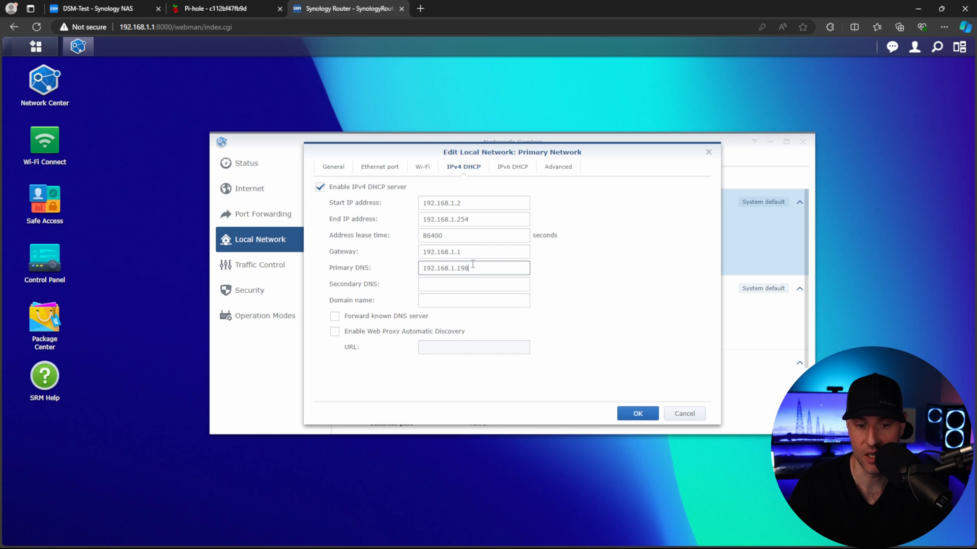
pyautogui.click(637, 413)
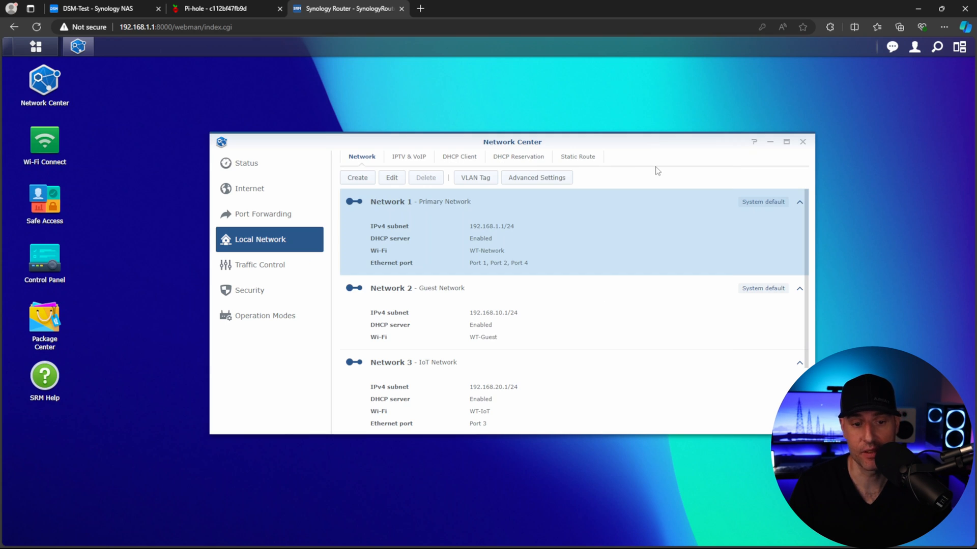
pyautogui.click(214, 8)
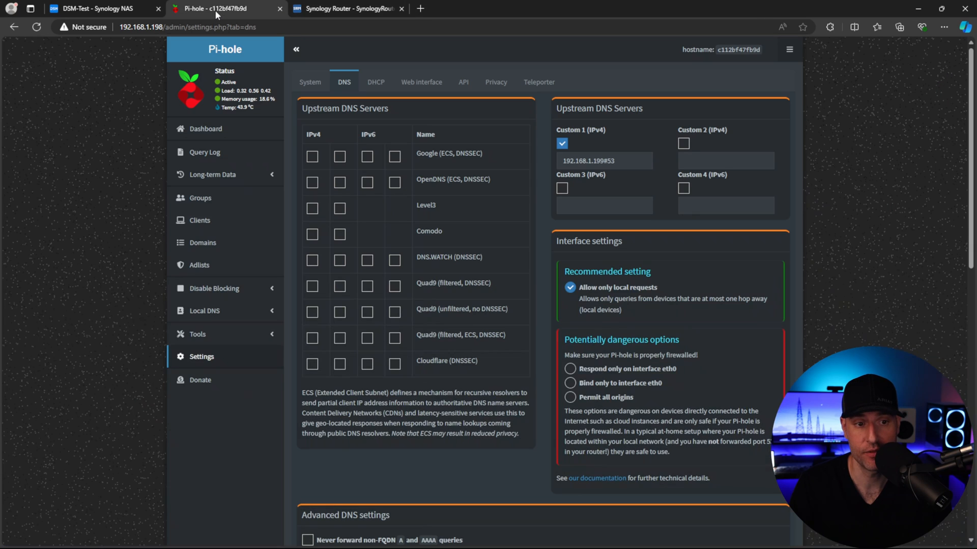
# Load google.com, then review Pi-hole's query log for lookups answered by unbound.ph_network#53.
pyautogui.click(204, 129)
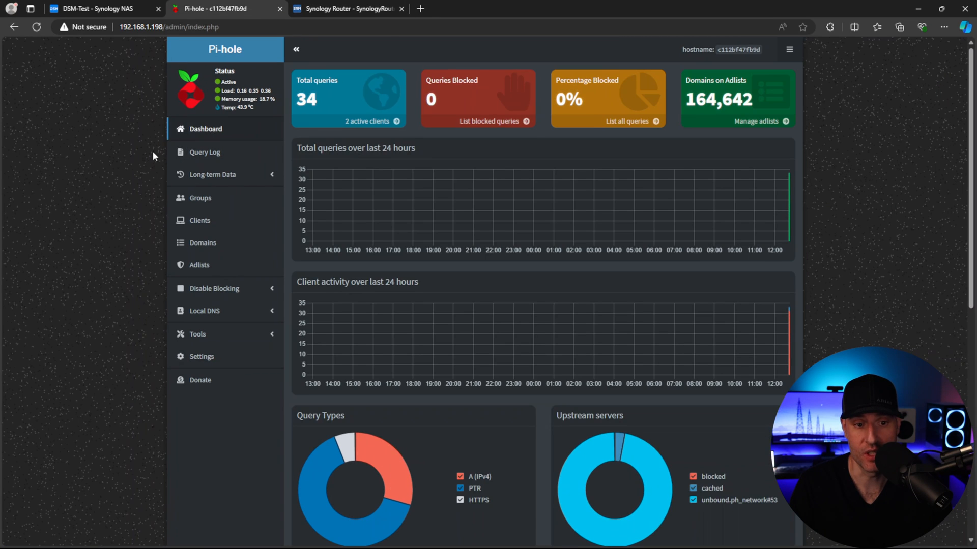
pyautogui.moveTo(132, 195)
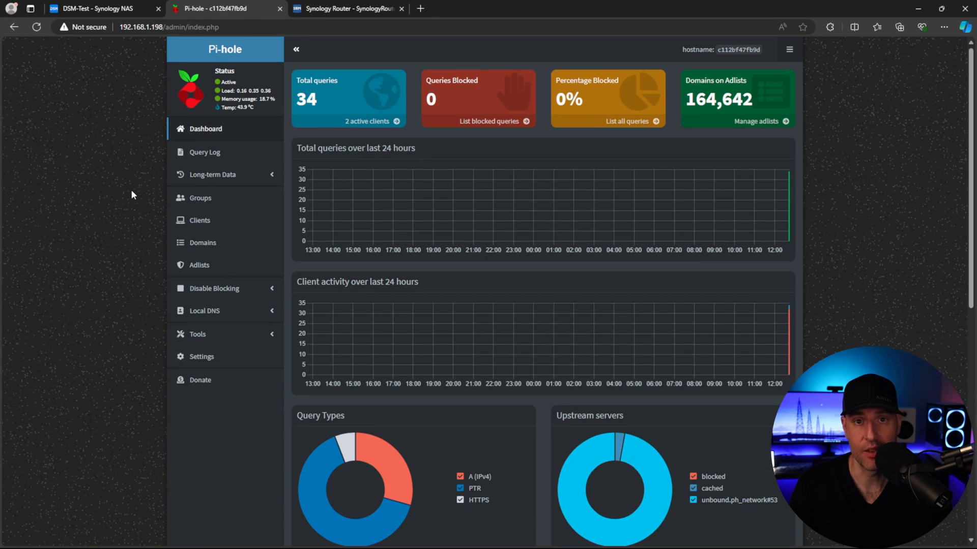
pyautogui.click(419, 8)
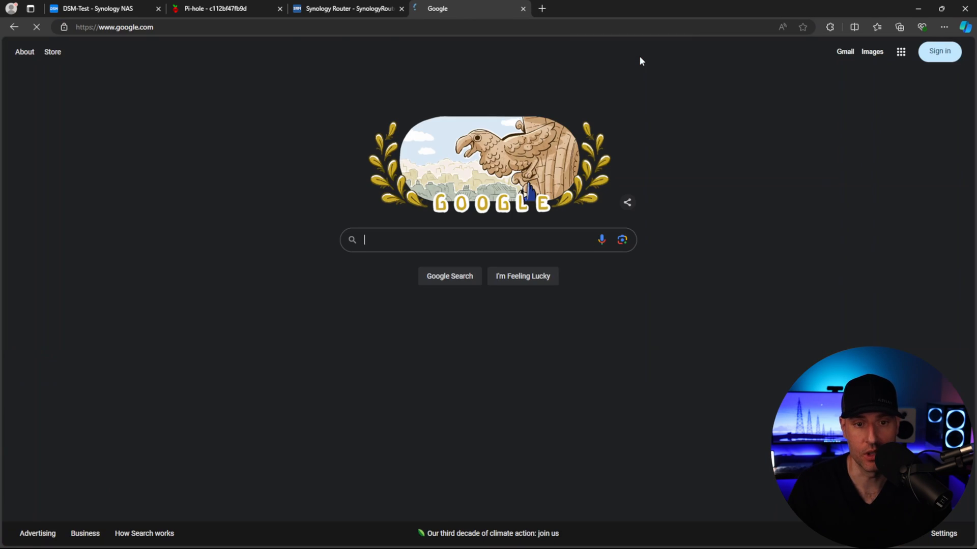
pyautogui.click(224, 8)
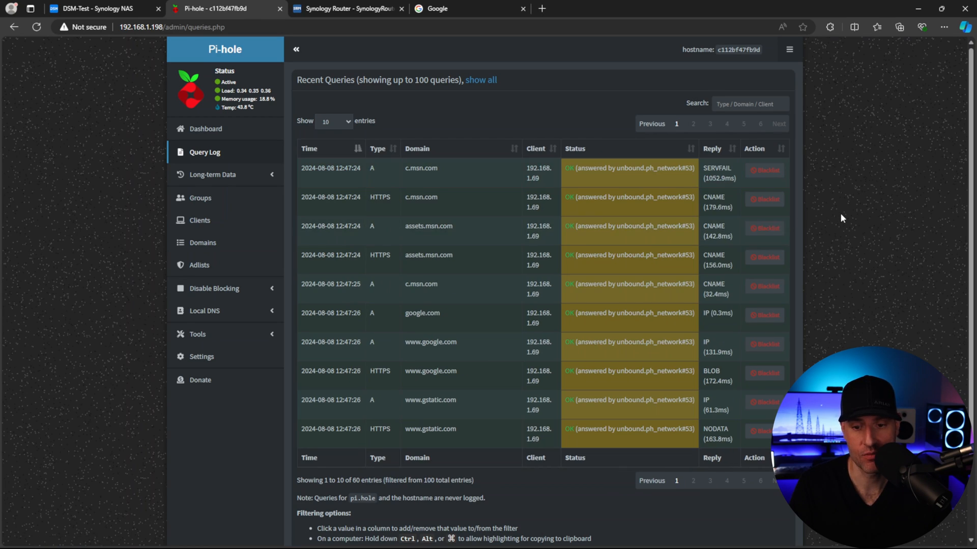
pyautogui.moveTo(630, 382)
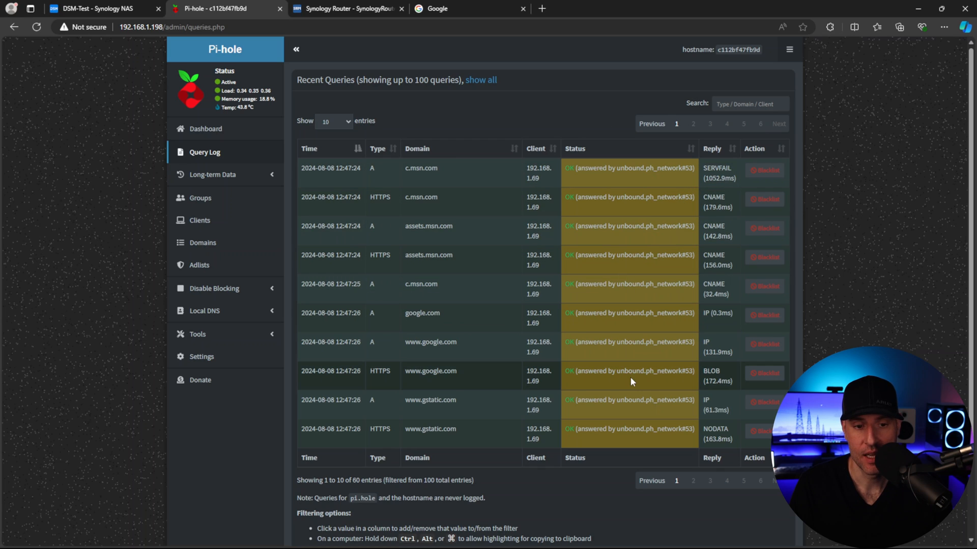